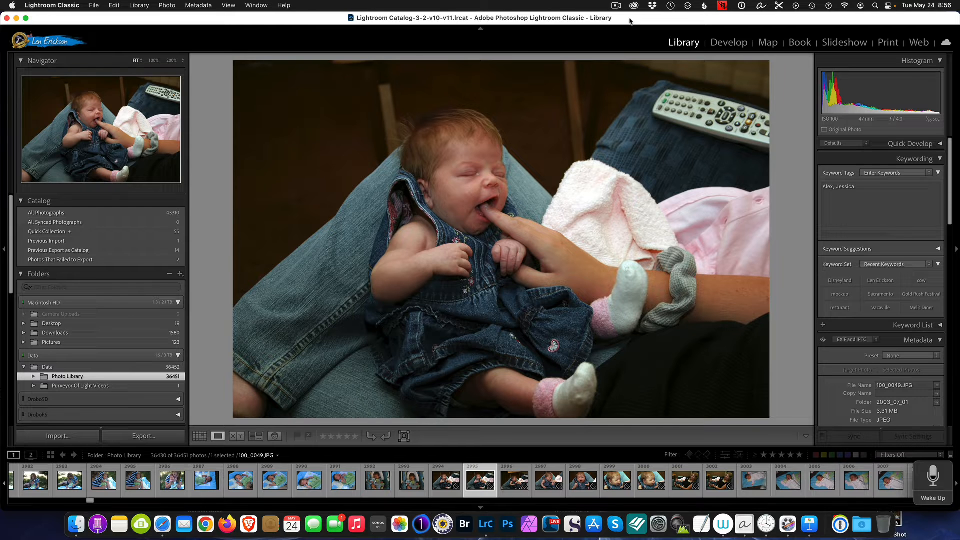
mouse_move(671, 248)
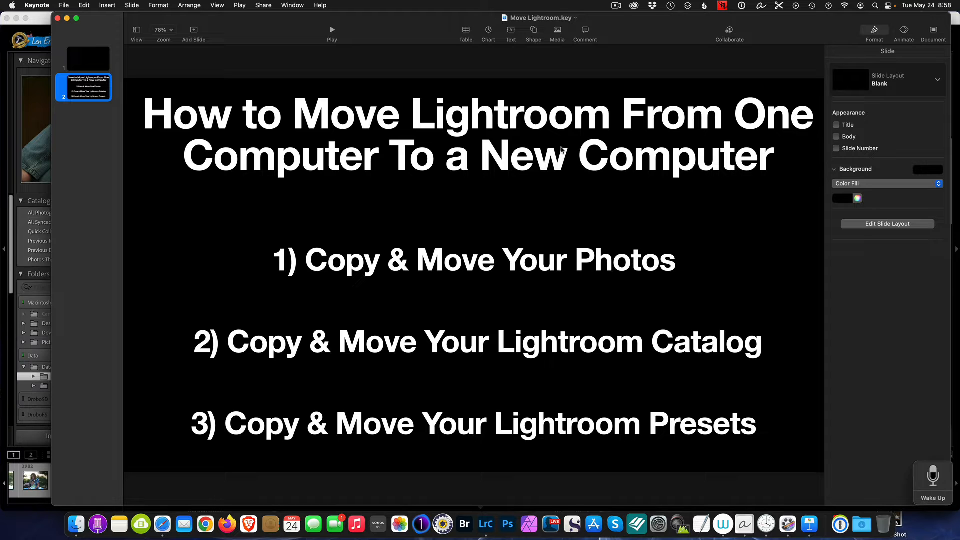
mouse_move(490, 3)
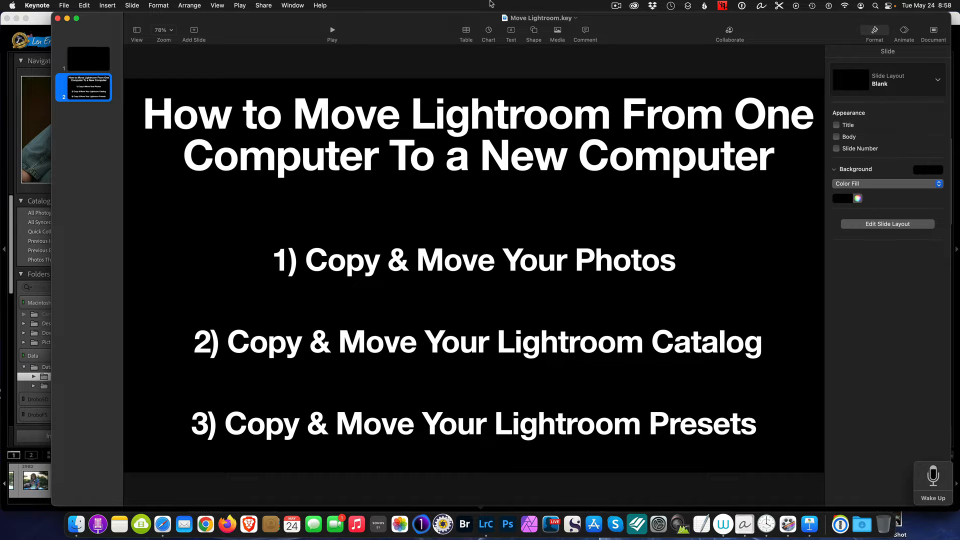
mouse_move(549, 436)
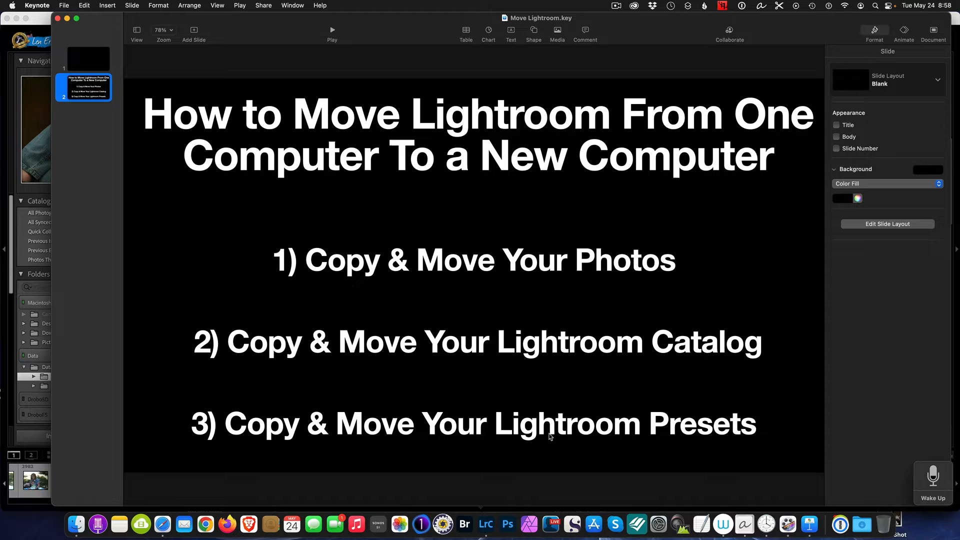
mouse_move(404, 291)
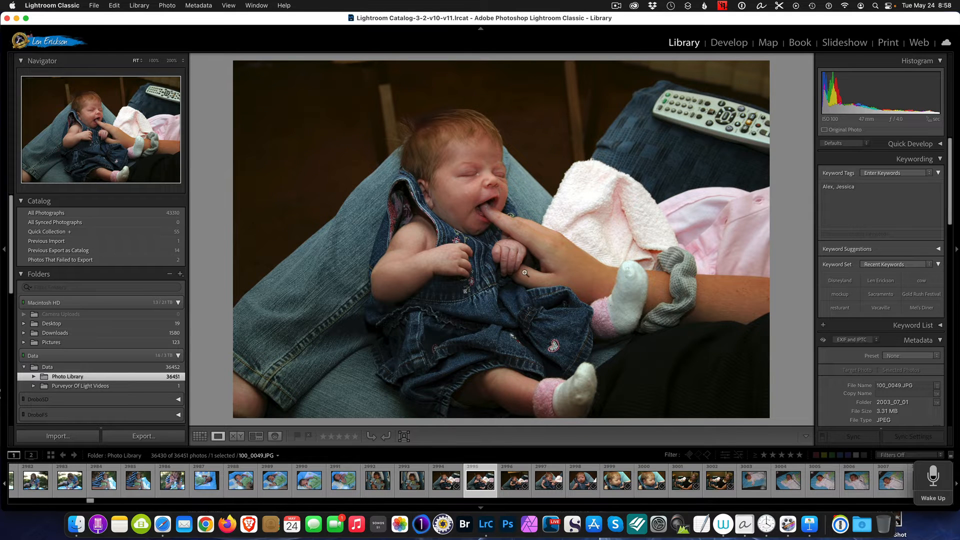
mouse_move(35, 213)
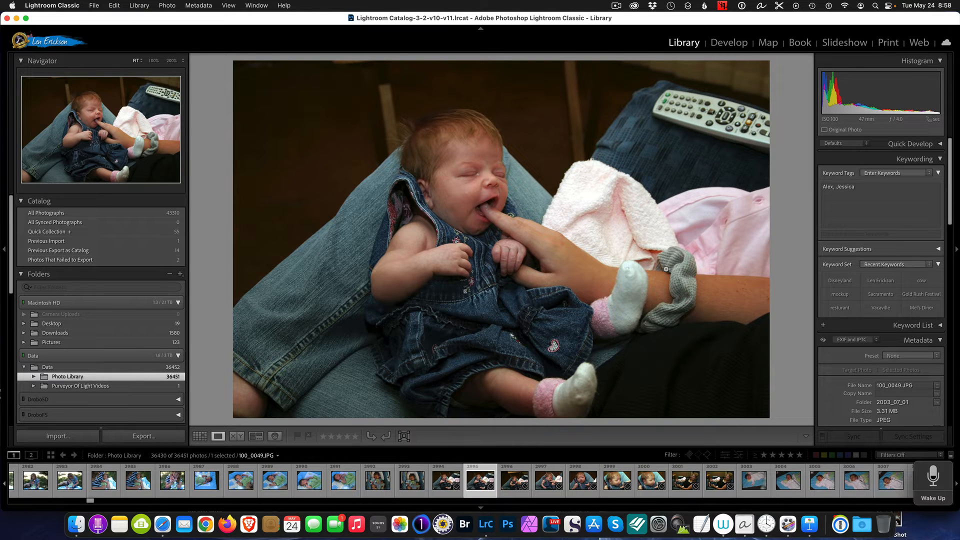
mouse_move(661, 246)
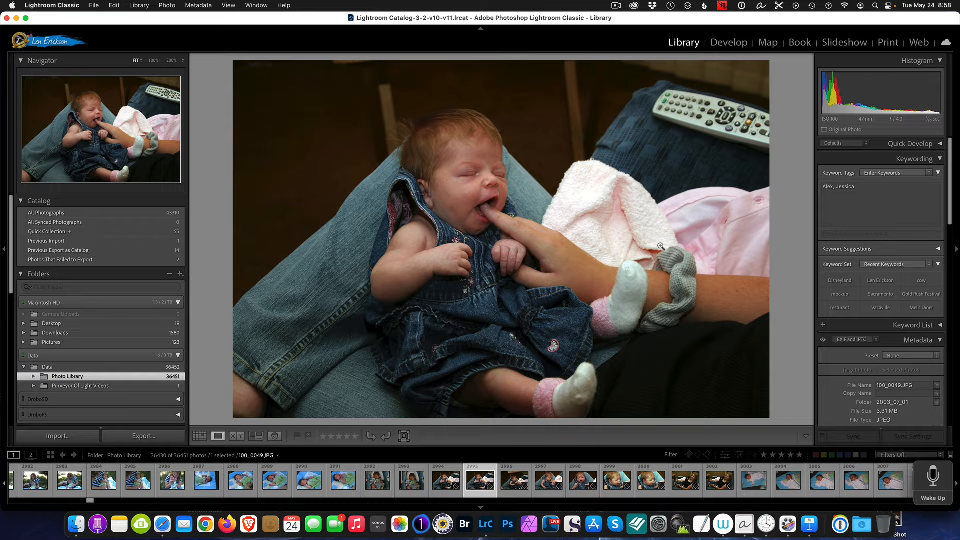
mouse_move(112, 341)
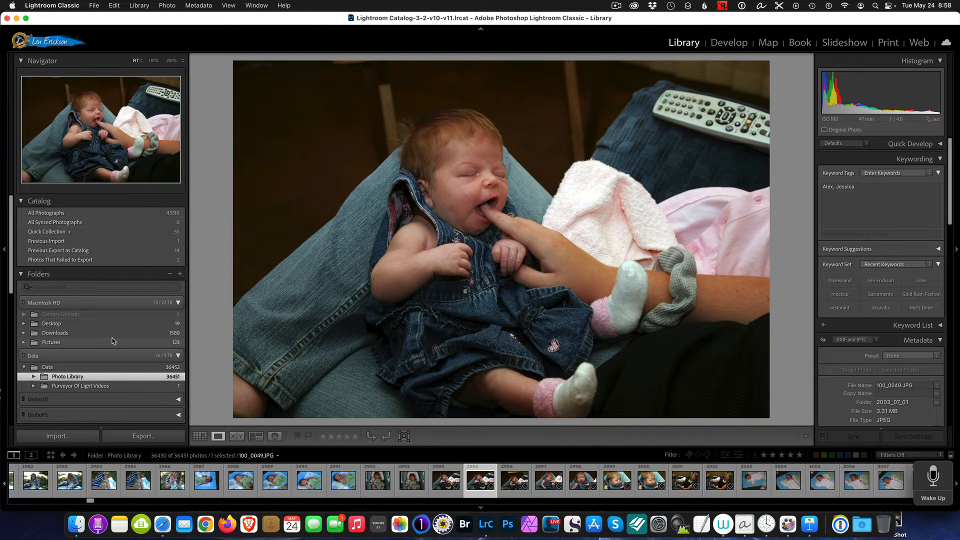
Step: Expand the Photo Library folder on the Data drive to view its dated subfolders, then collapse it
scroll(down, 3)
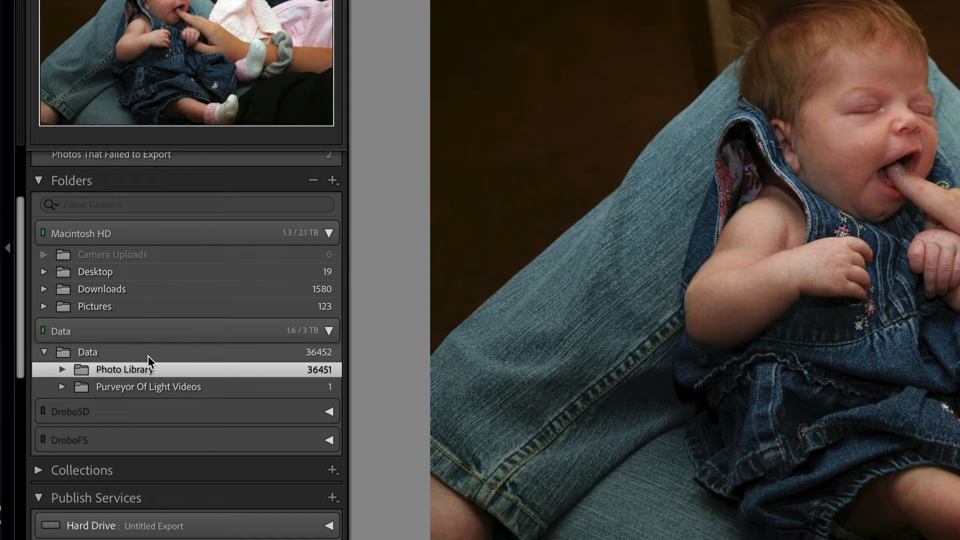
mouse_move(115, 355)
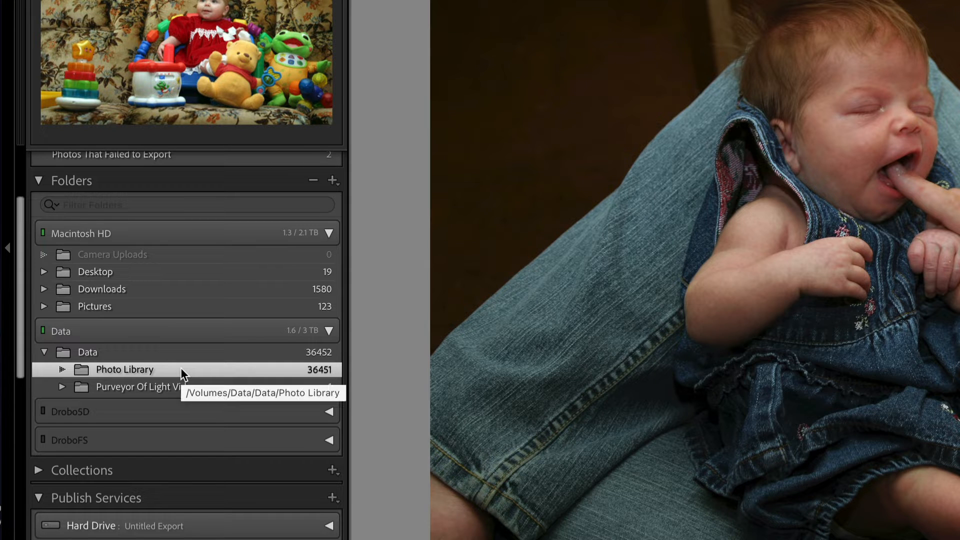
mouse_move(57, 374)
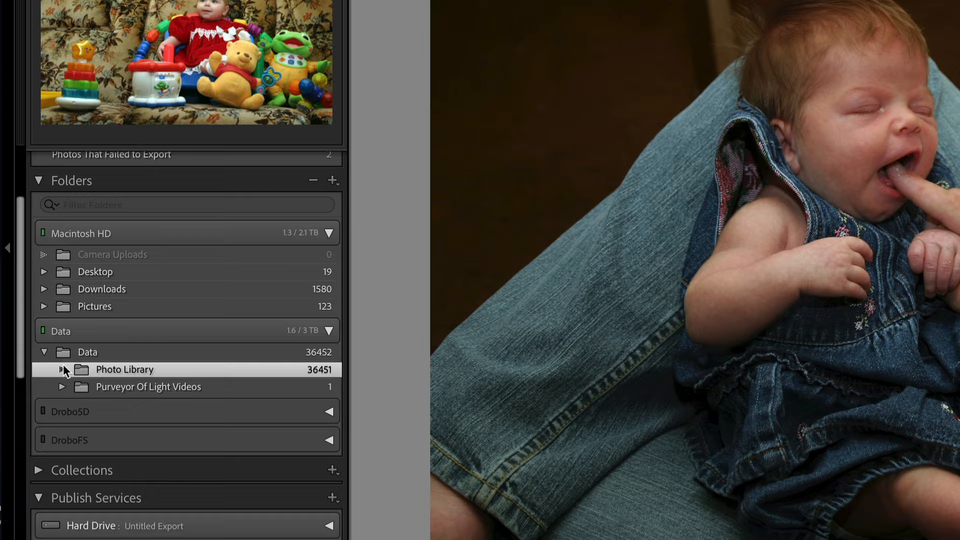
click(63, 369)
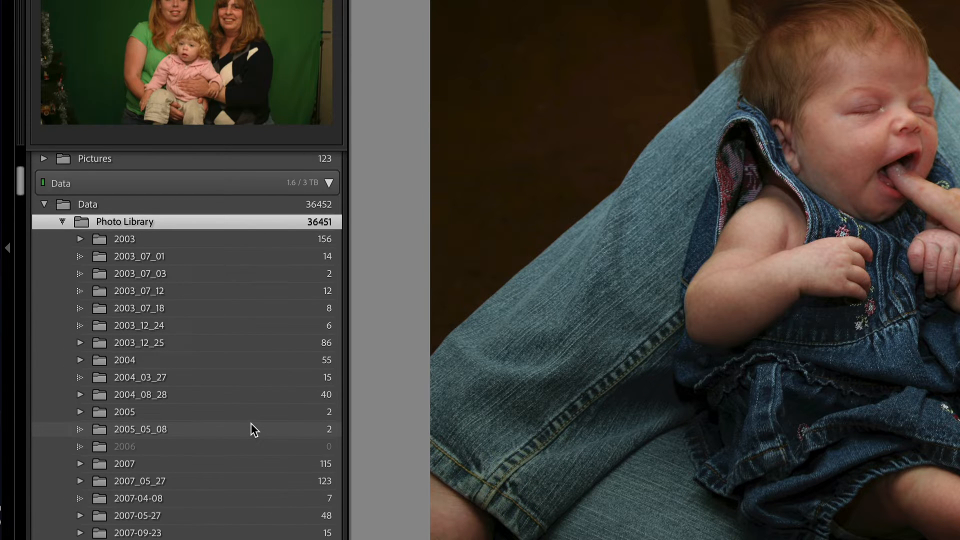
scroll(down, 3)
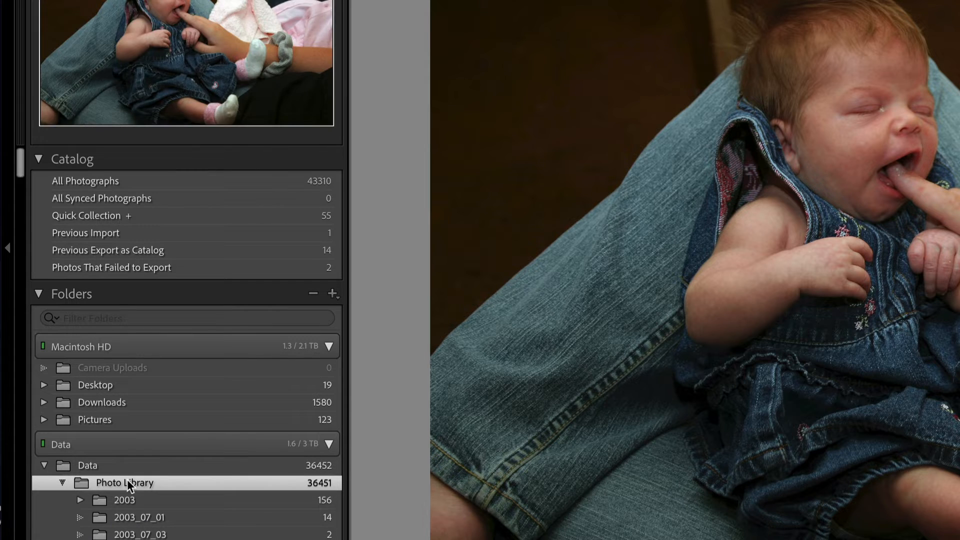
click(62, 483)
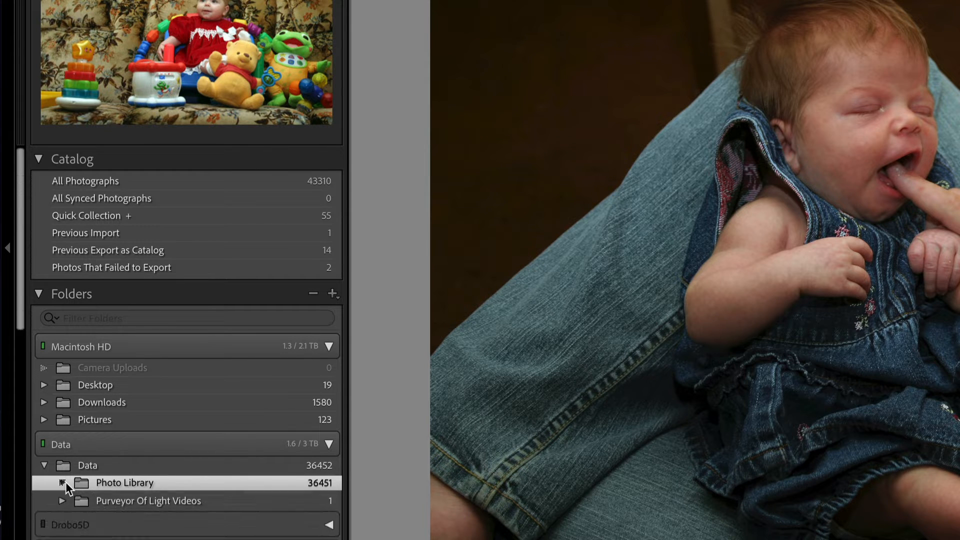
click(62, 483)
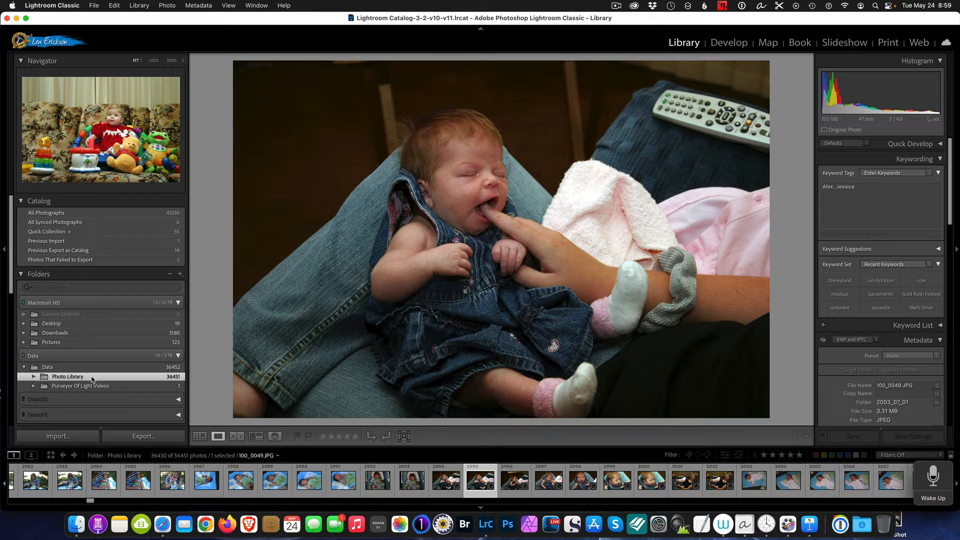
mouse_move(92, 385)
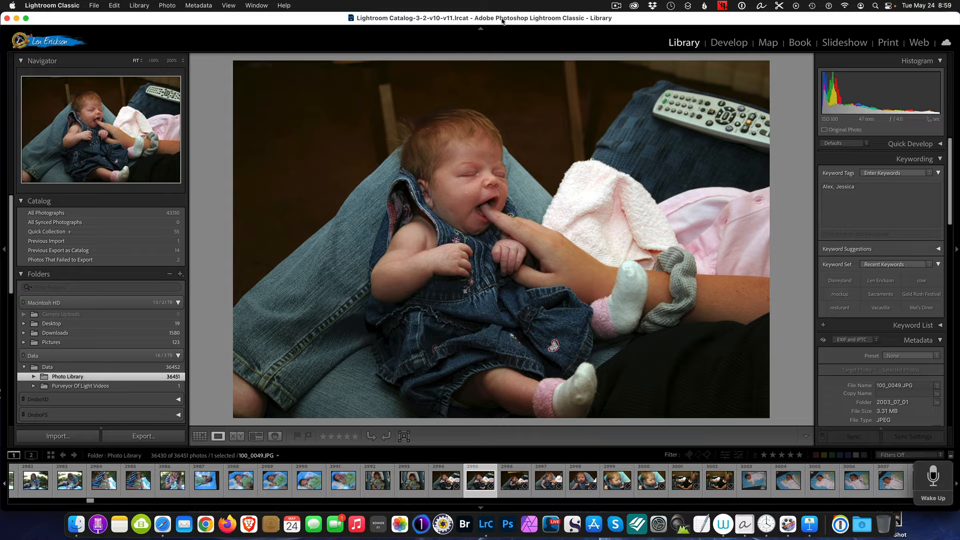
mouse_move(294, 30)
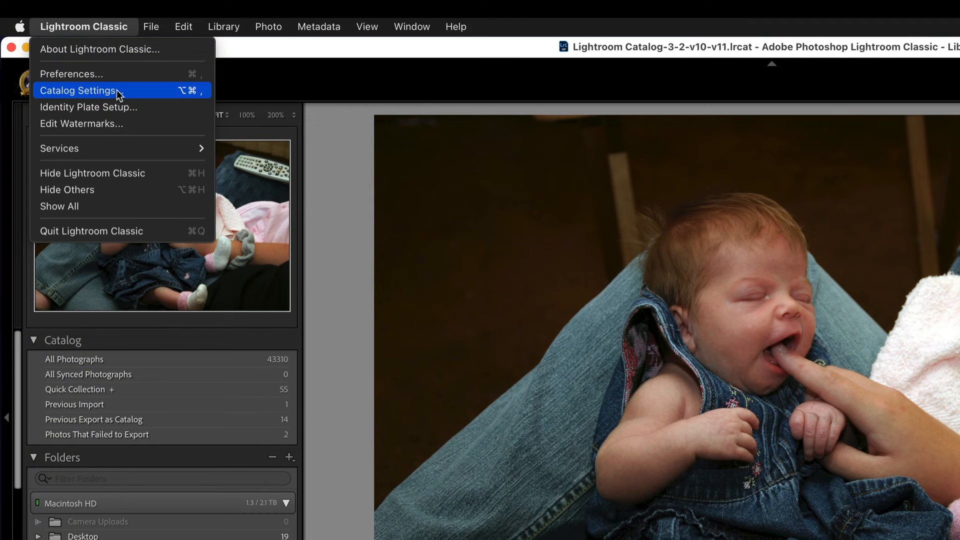
mouse_move(147, 95)
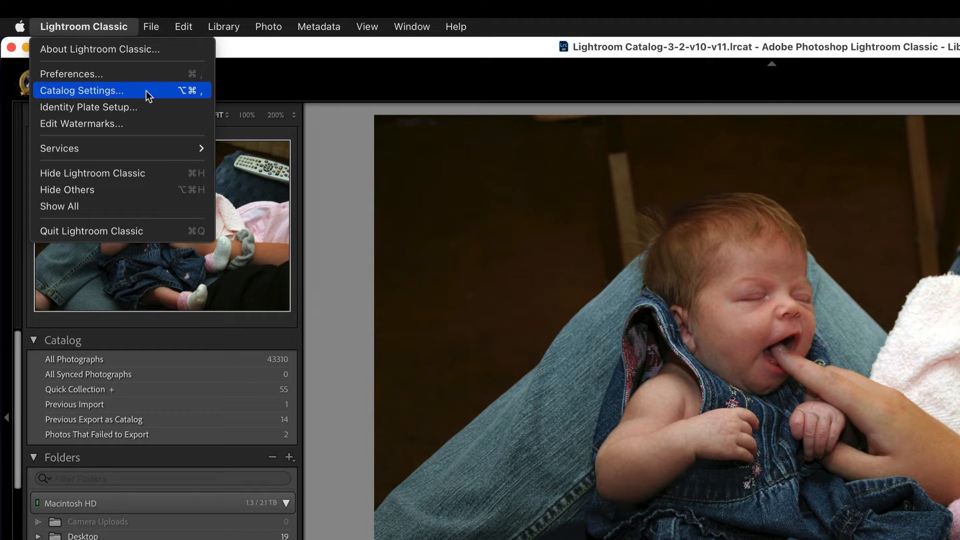
Step: Open Catalog Settings to see the catalog's location in Pictures/Lightroom and reveal it in Finder
click(81, 91)
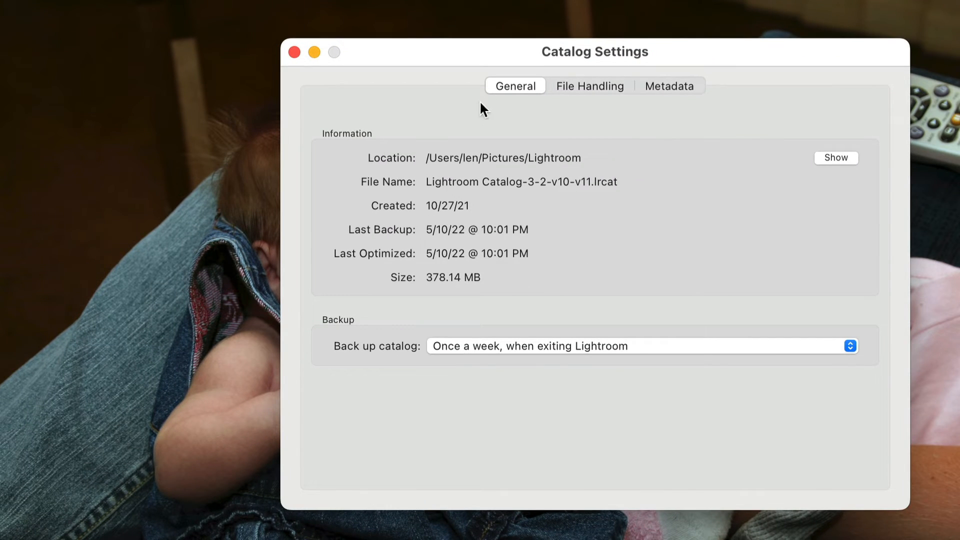
mouse_move(461, 170)
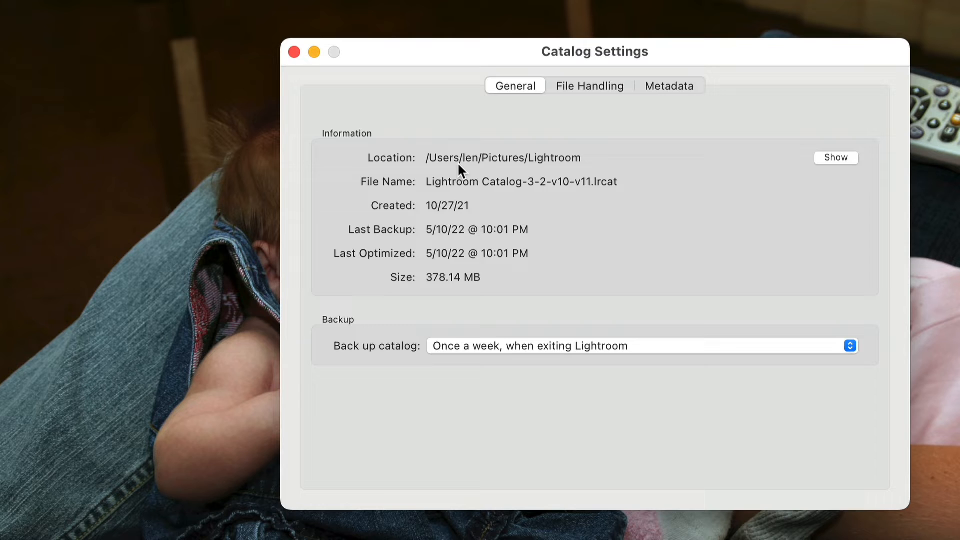
mouse_move(547, 165)
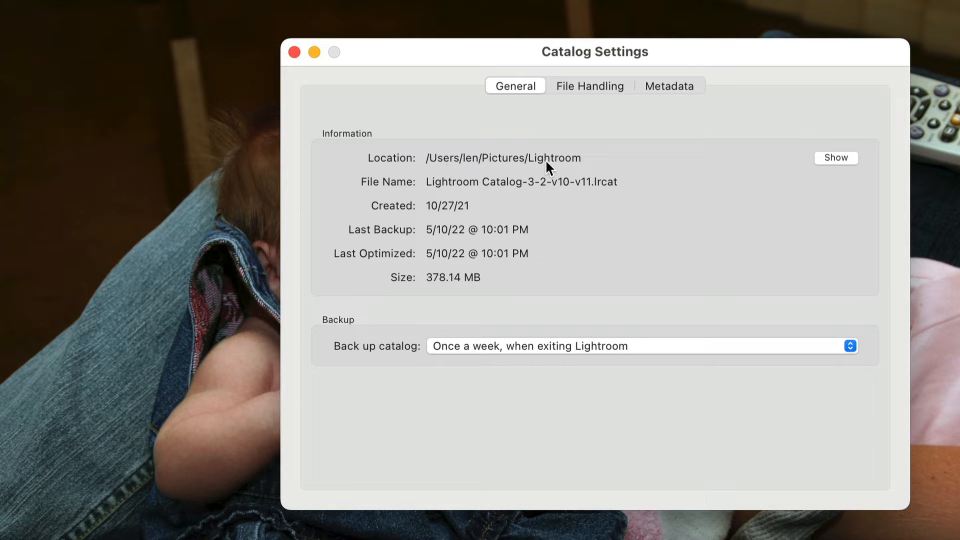
mouse_move(616, 161)
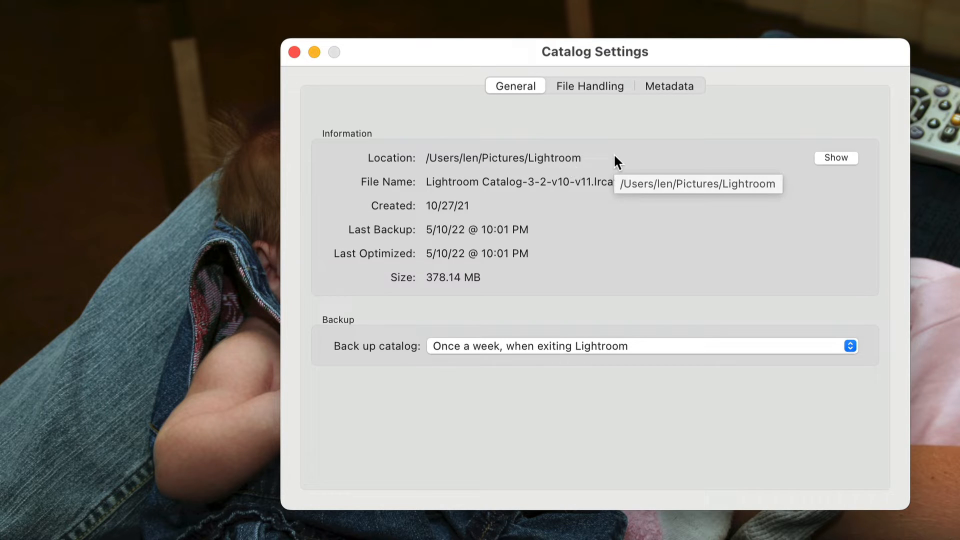
mouse_move(447, 181)
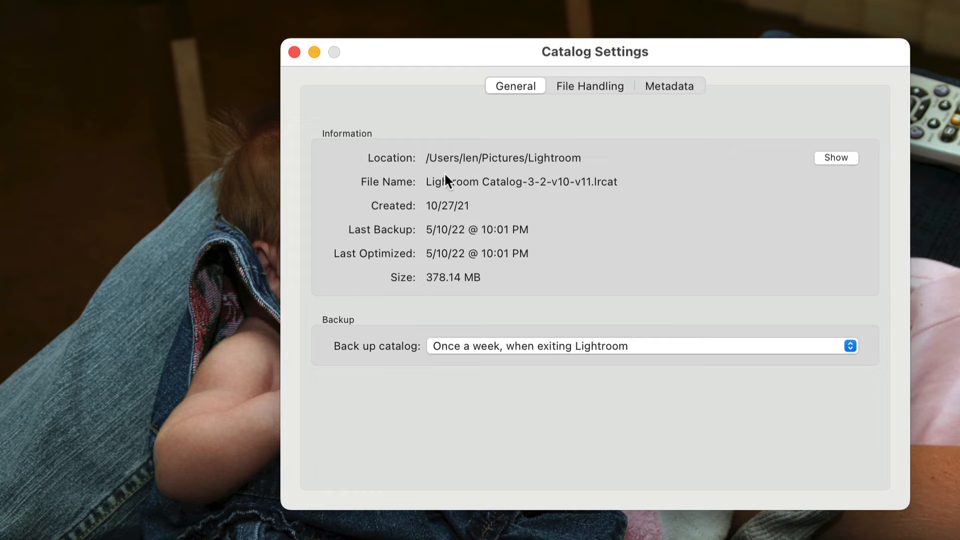
mouse_move(502, 161)
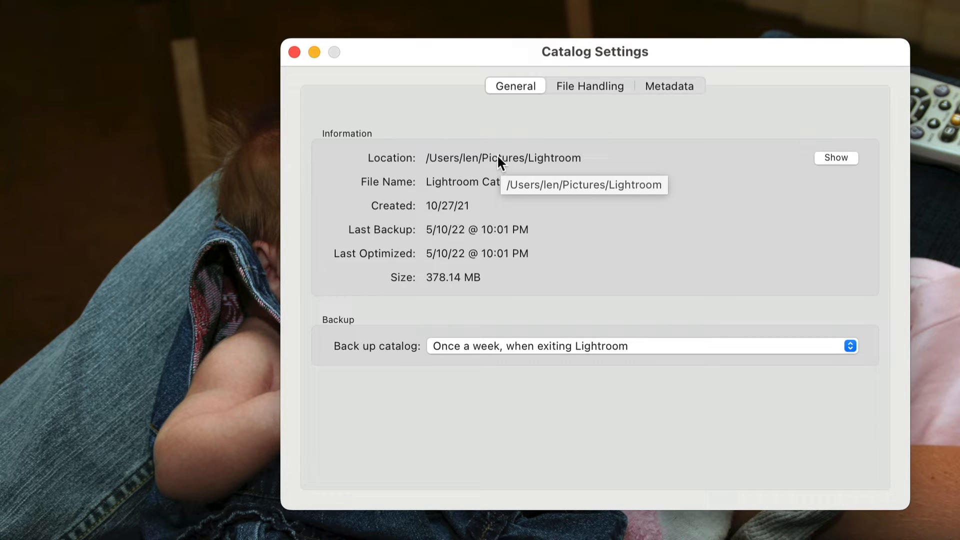
mouse_move(597, 164)
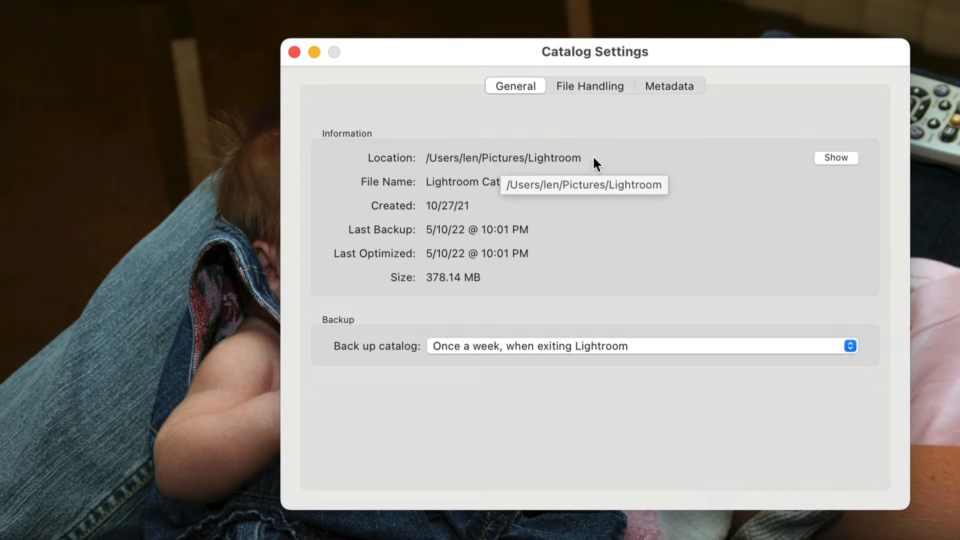
mouse_move(642, 273)
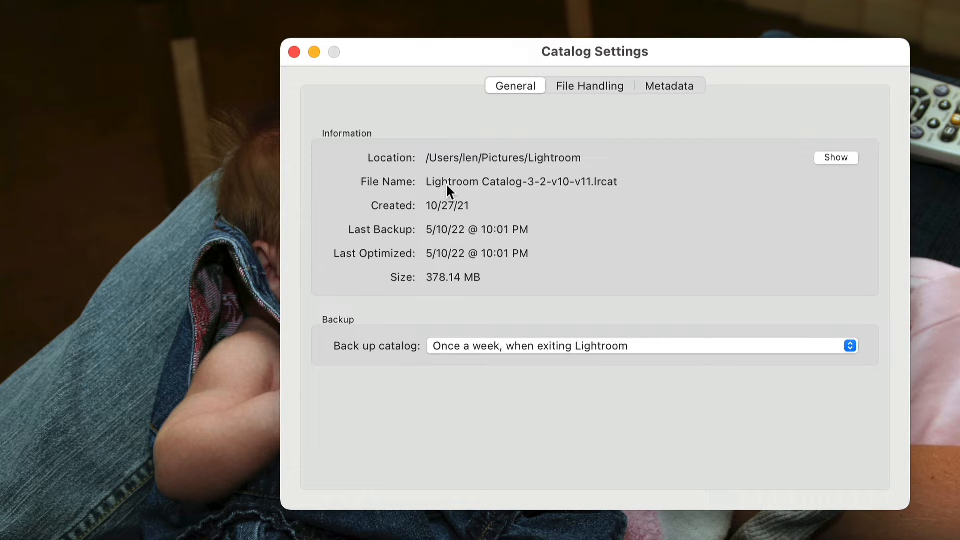
mouse_move(599, 190)
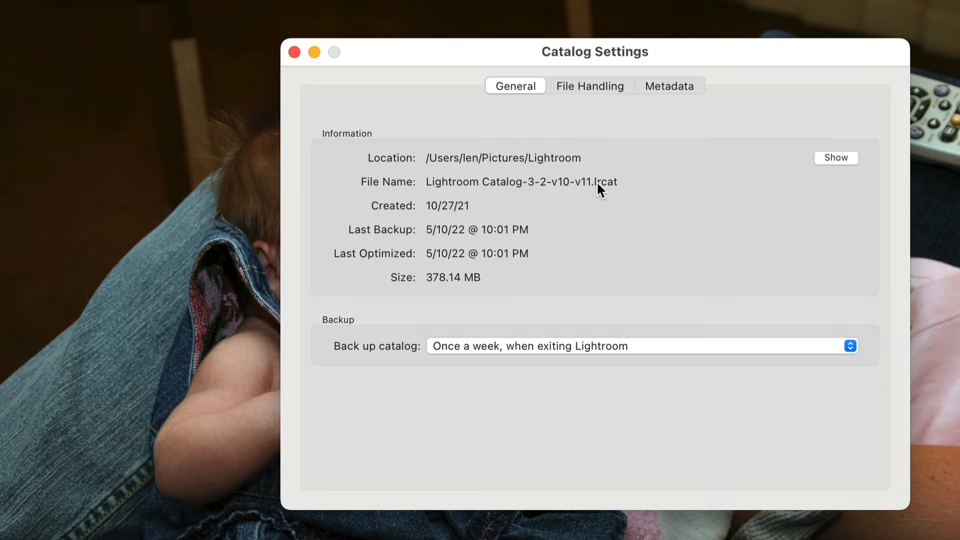
mouse_move(433, 156)
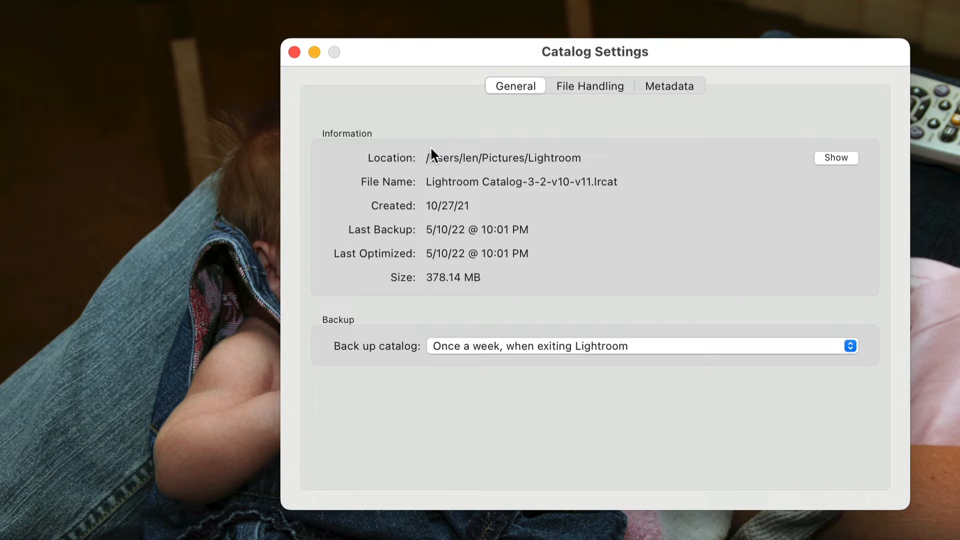
click(835, 158)
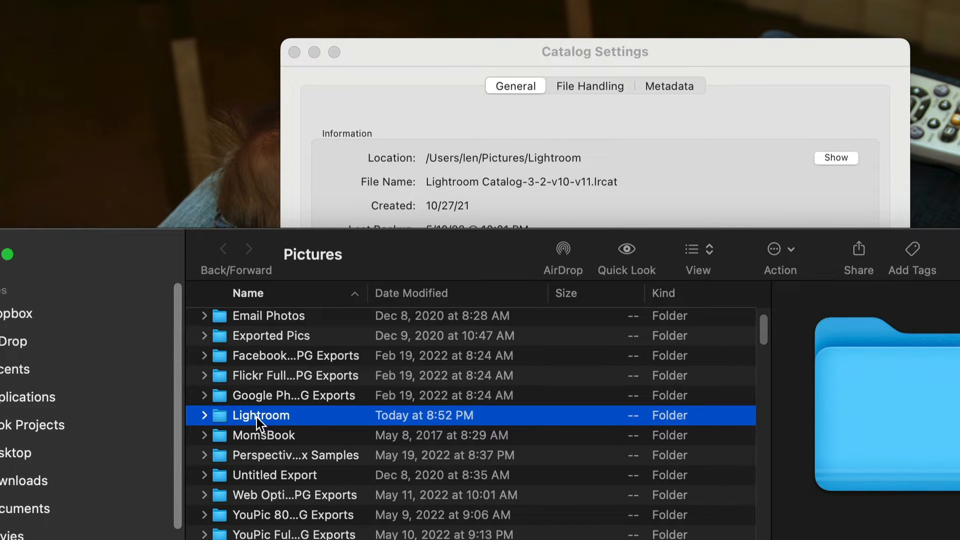
mouse_move(208, 422)
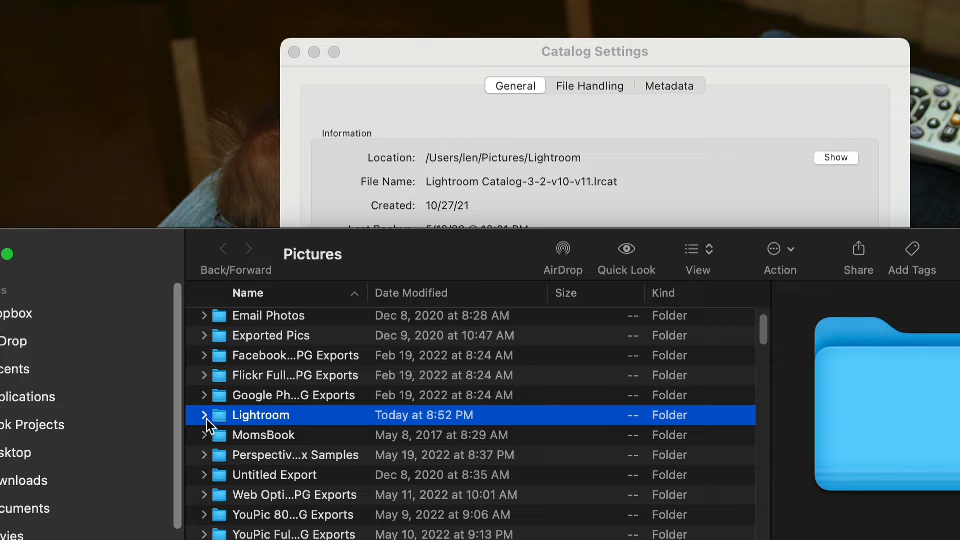
click(203, 415)
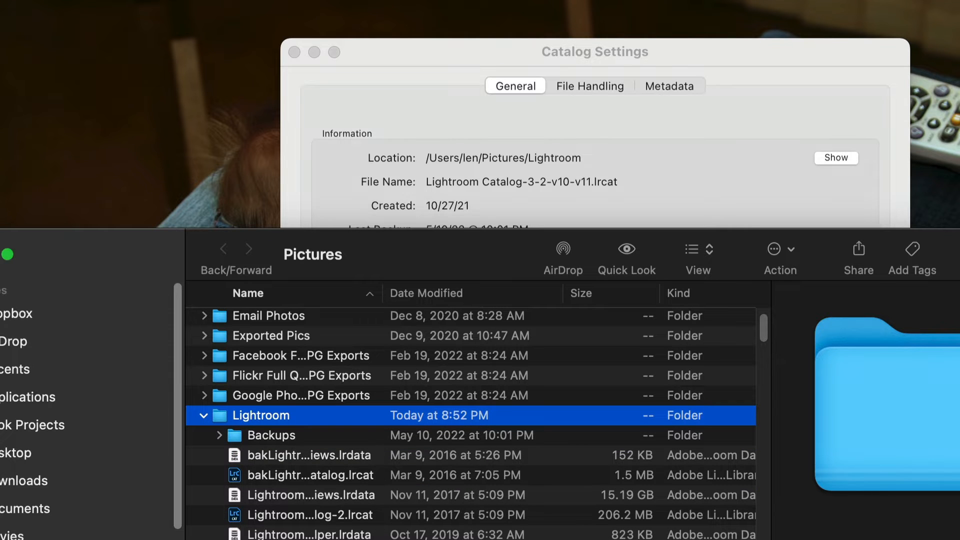
click(203, 415)
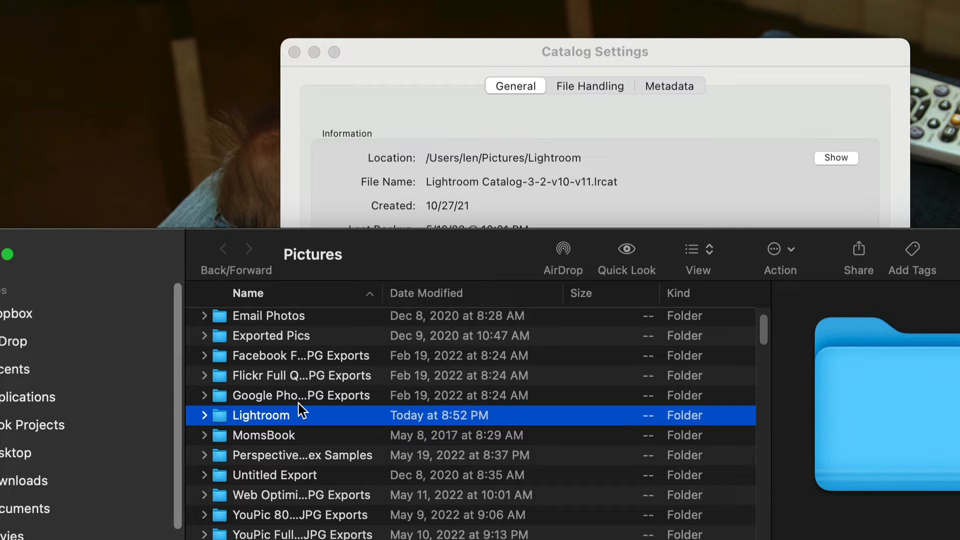
mouse_move(268, 421)
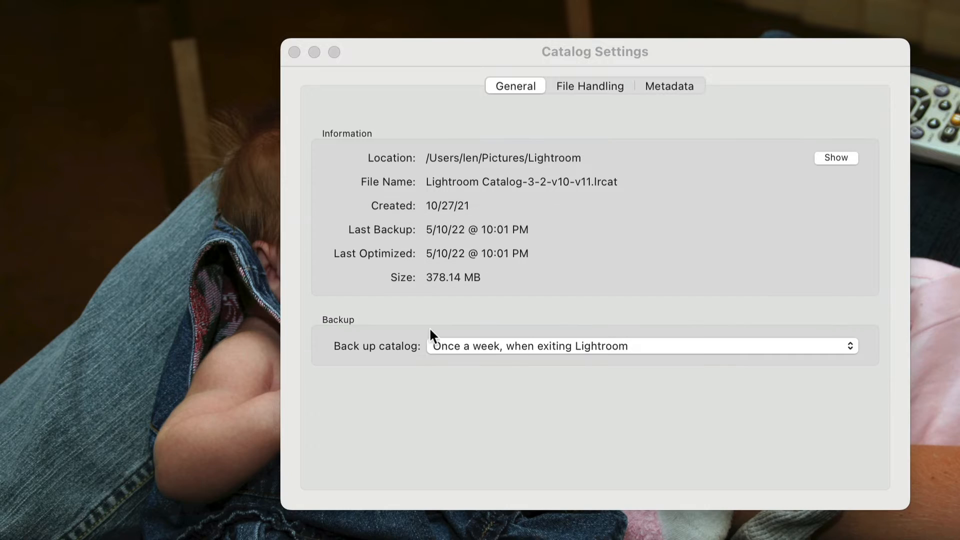
mouse_move(295, 52)
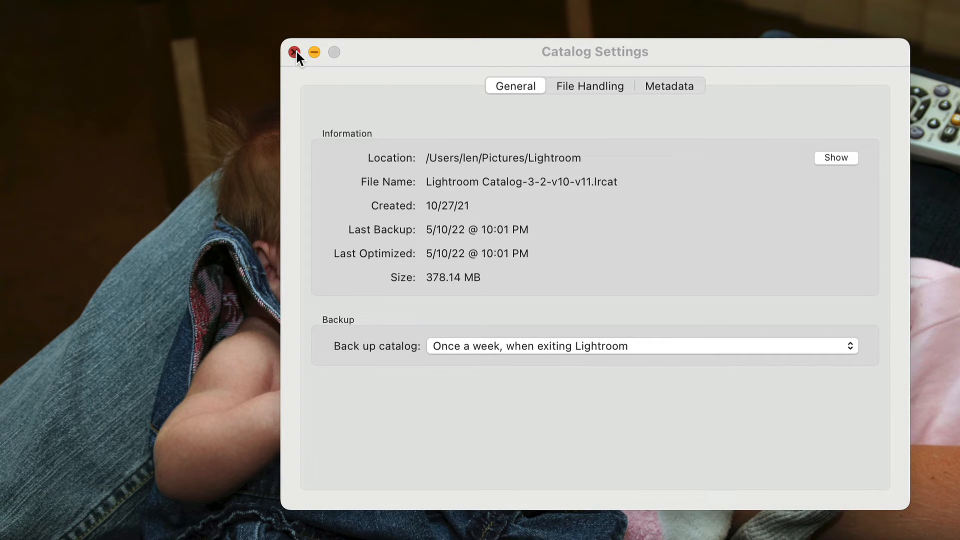
Step: Close Catalog Settings and switch to the Develop module for the baby photo
click(294, 52)
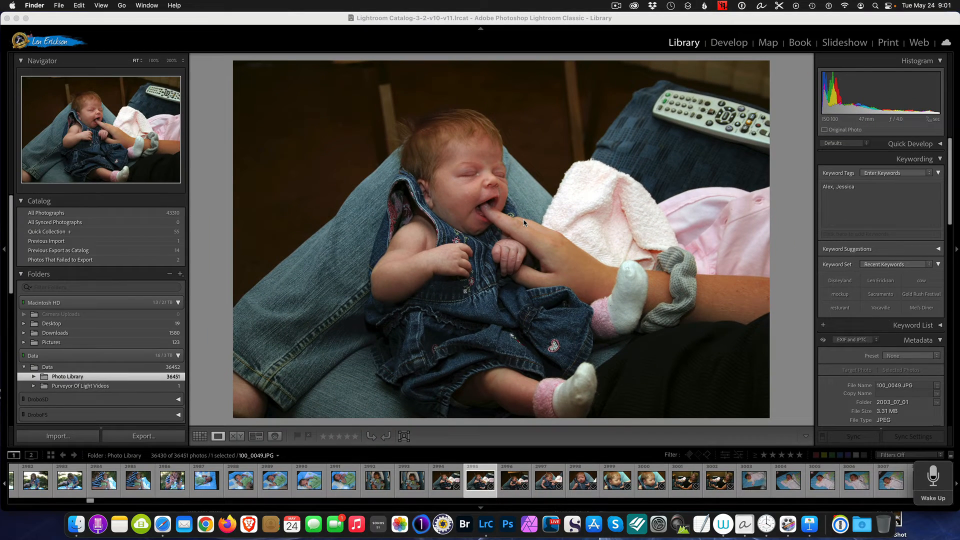
mouse_move(707, 26)
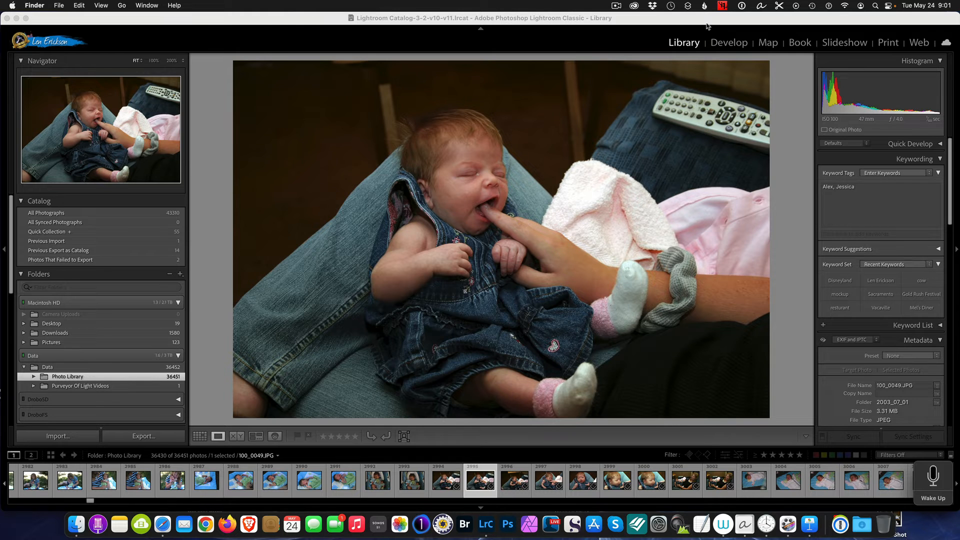
click(729, 42)
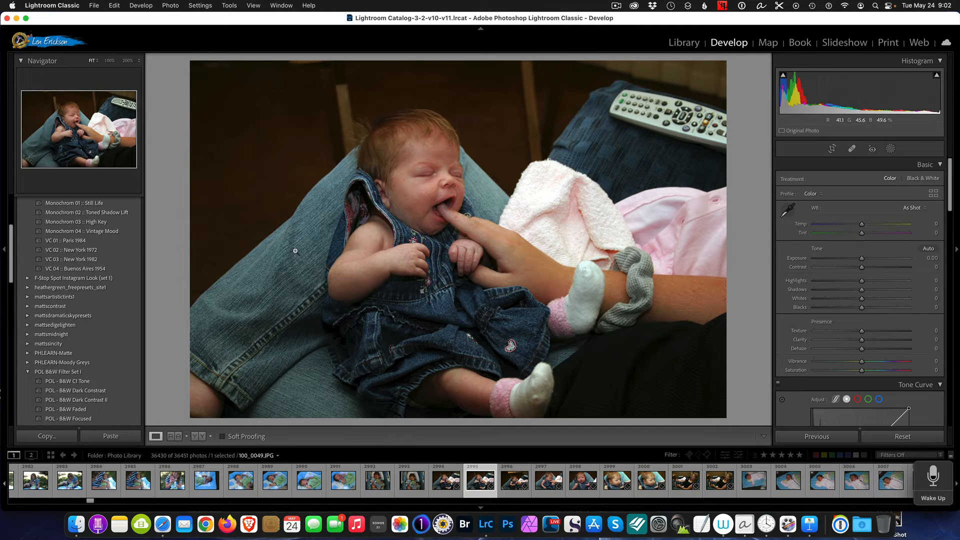
mouse_move(225, 180)
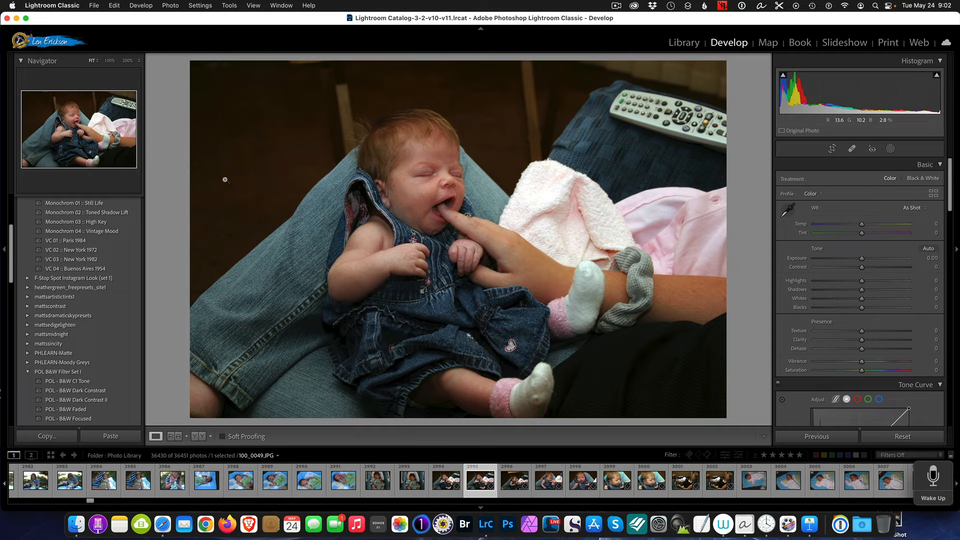
mouse_move(212, 145)
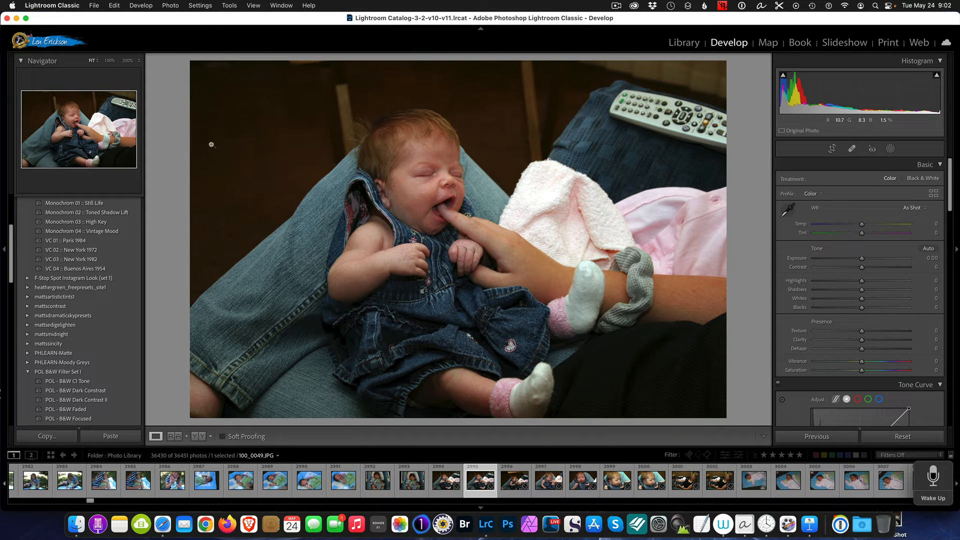
mouse_move(200, 128)
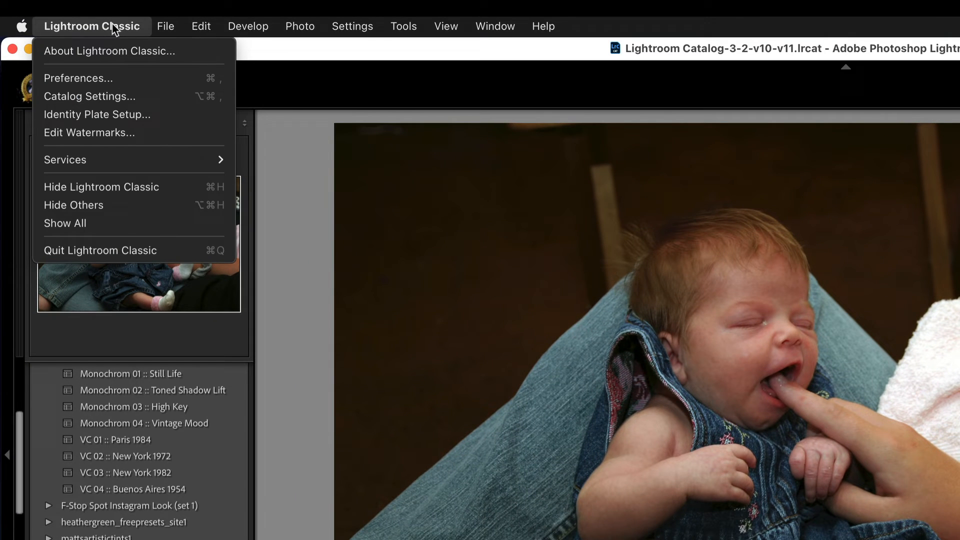
Step: Open Lightroom Preferences, glance at General, then show the Presets tab with the preset storage option
click(78, 78)
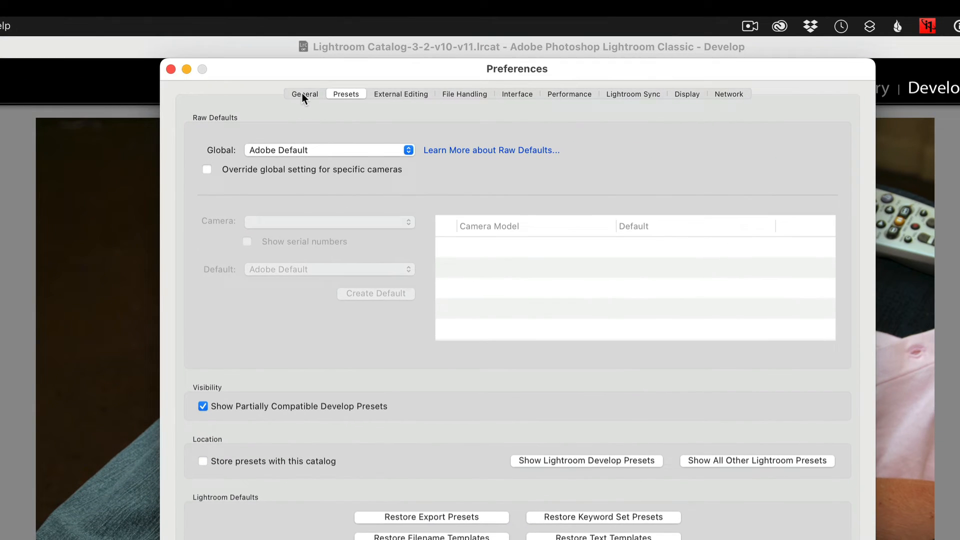
click(304, 93)
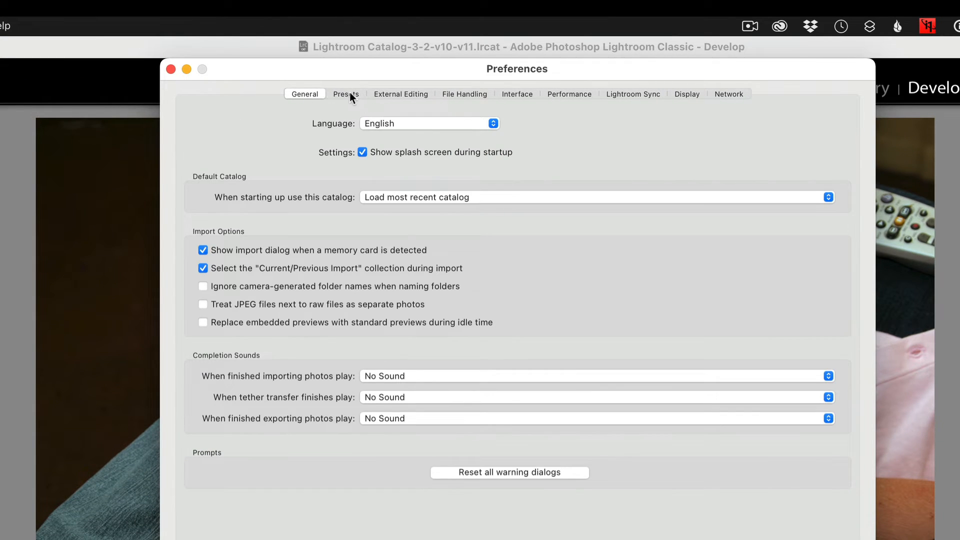
click(346, 93)
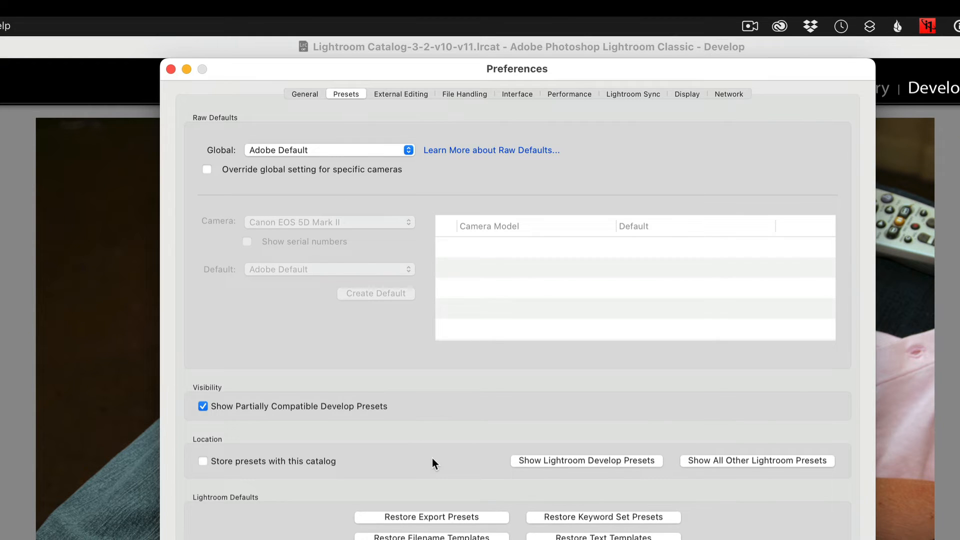
mouse_move(582, 481)
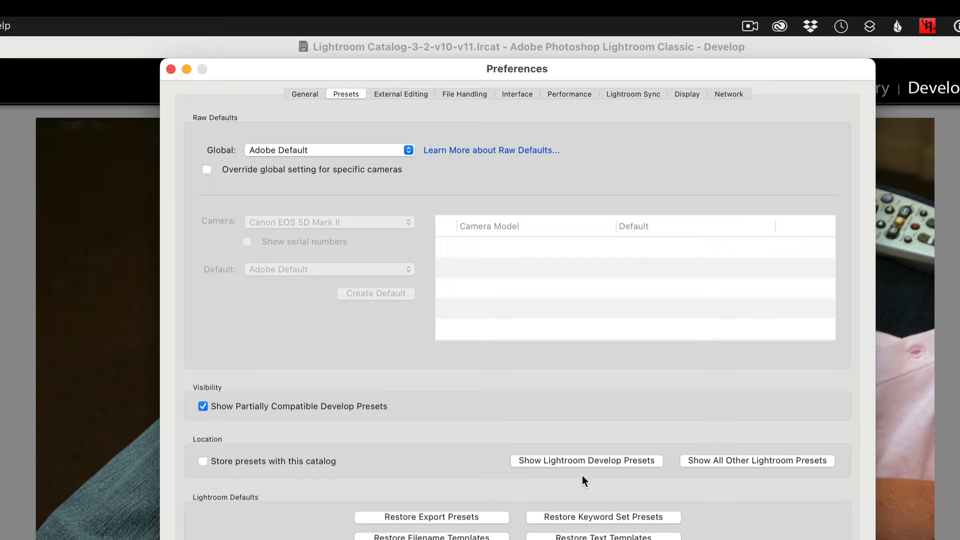
mouse_move(611, 461)
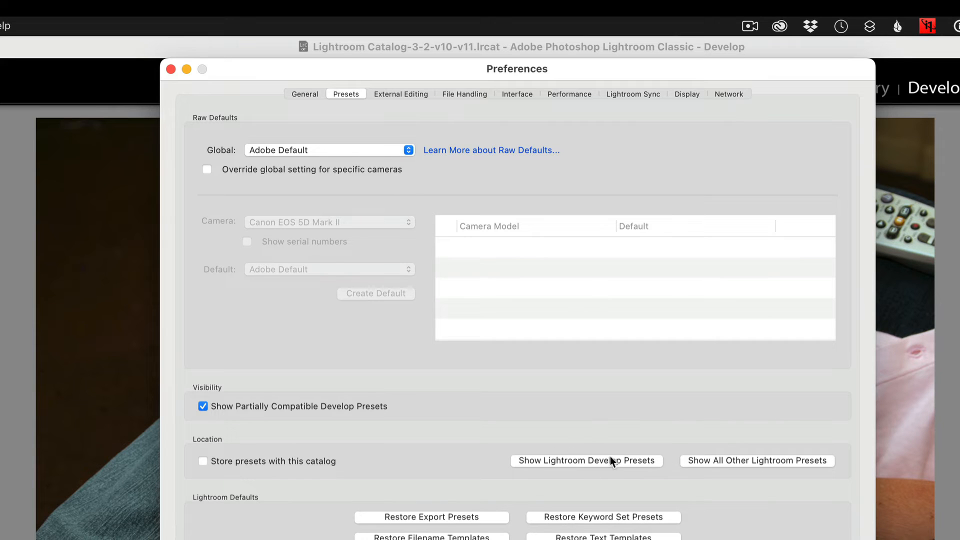
mouse_move(548, 472)
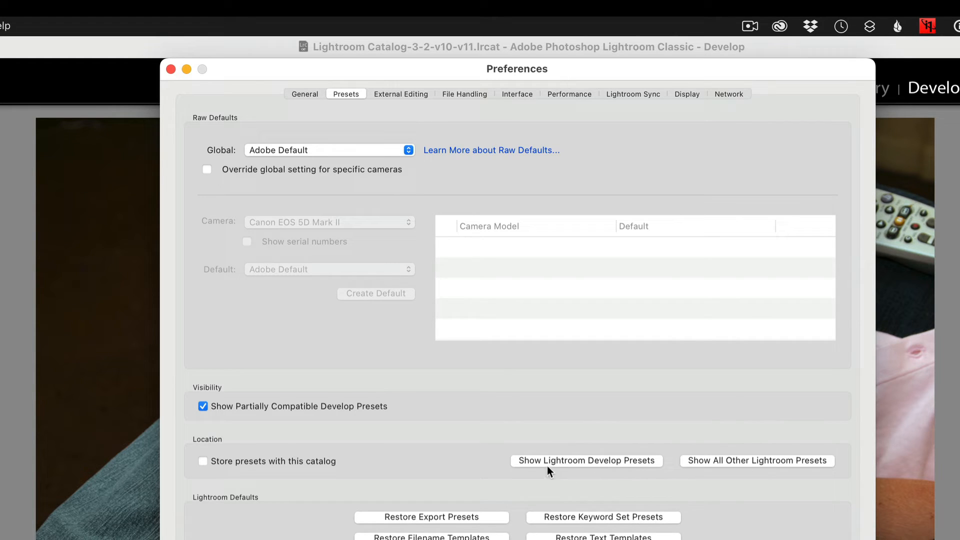
mouse_move(569, 467)
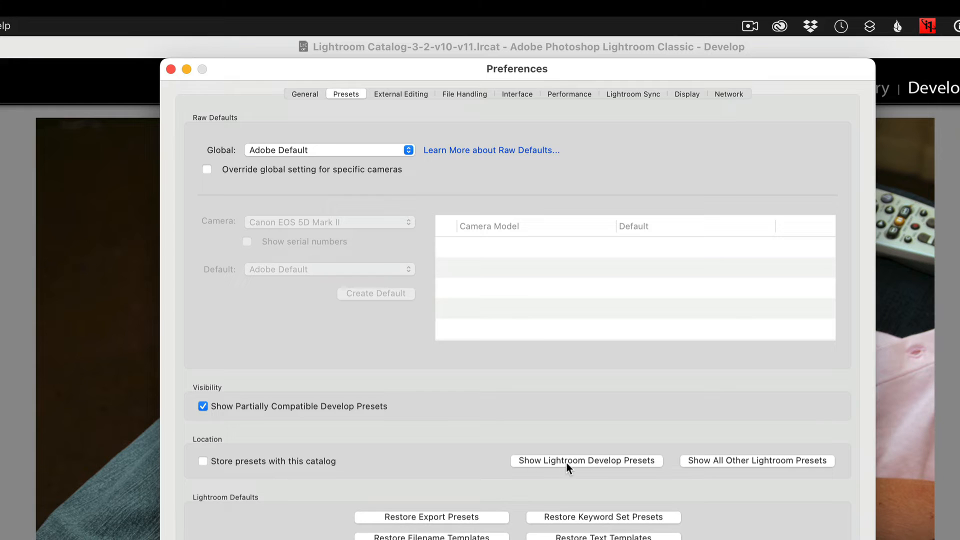
mouse_move(645, 467)
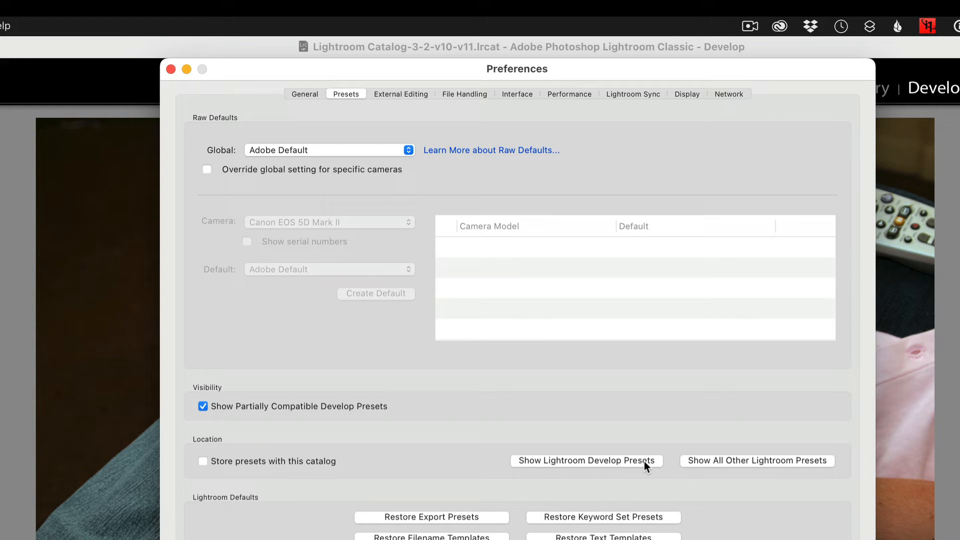
mouse_move(709, 466)
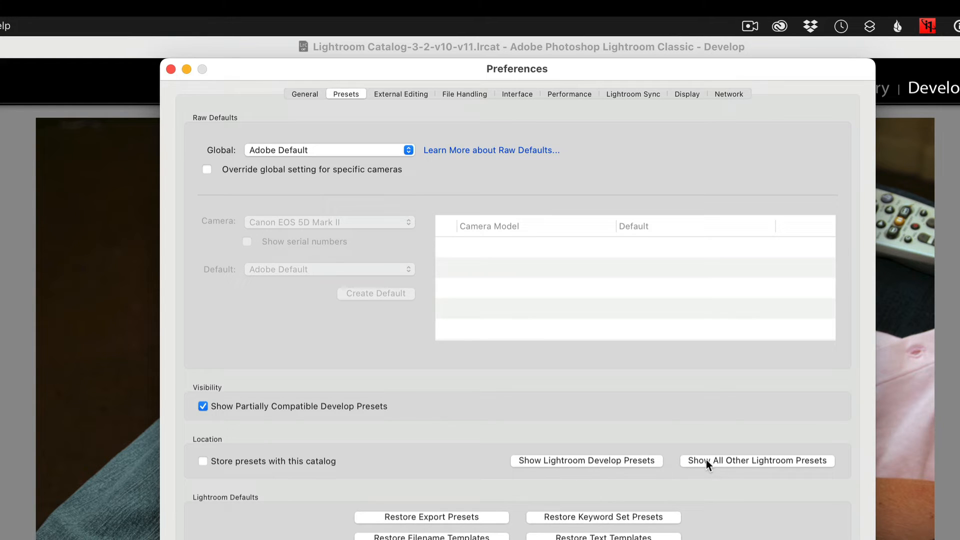
mouse_move(796, 469)
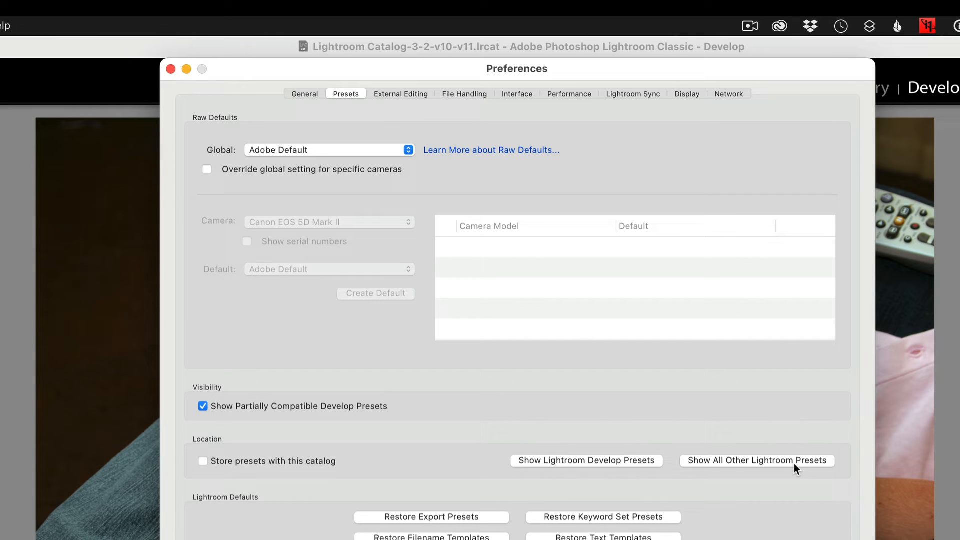
mouse_move(611, 467)
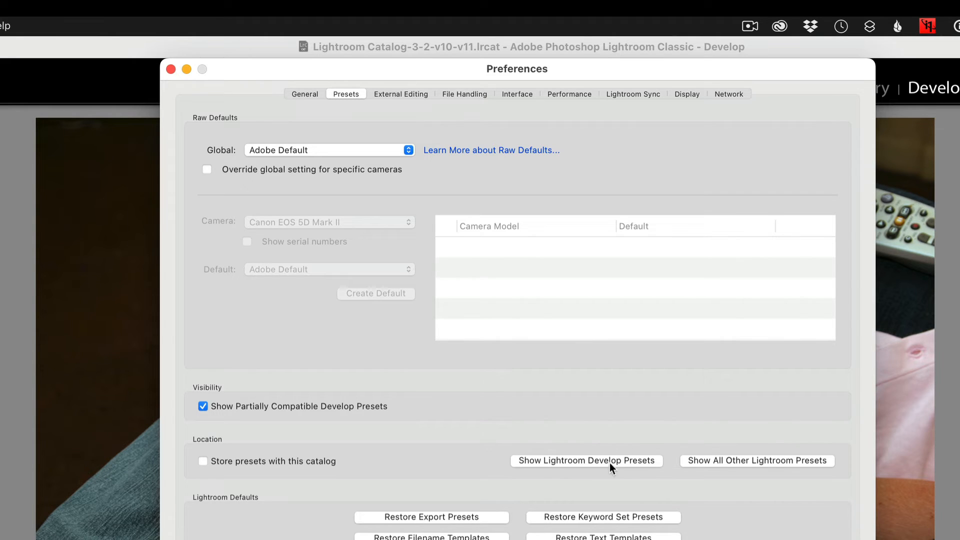
mouse_move(621, 466)
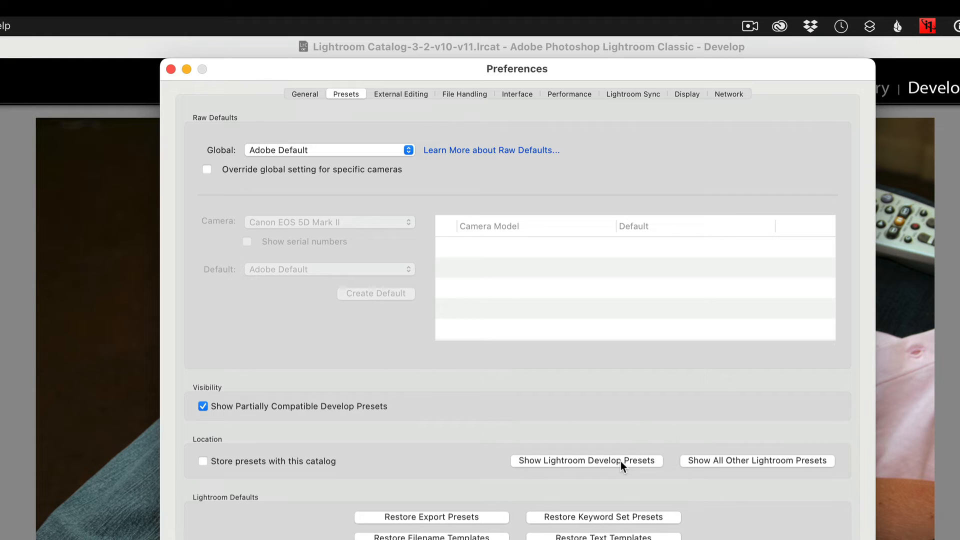
mouse_move(754, 458)
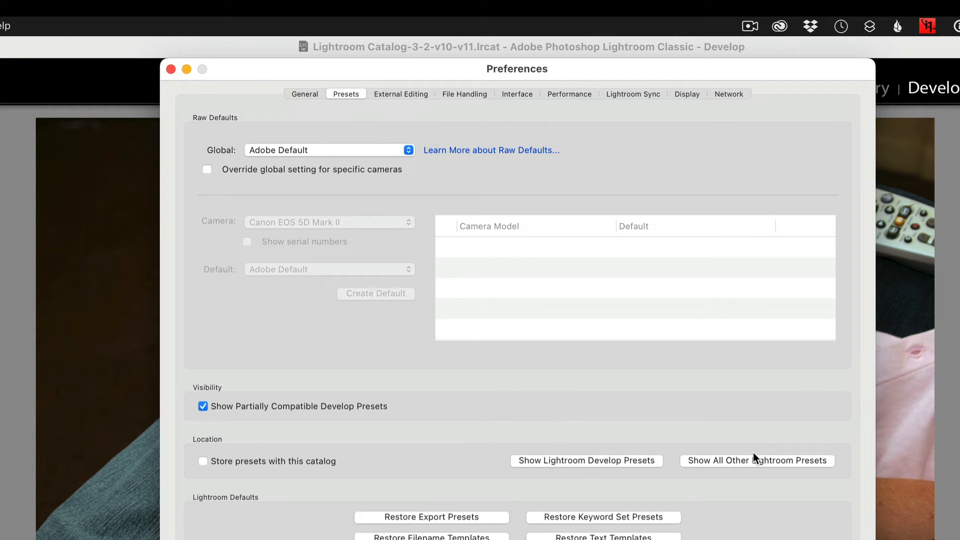
mouse_move(557, 467)
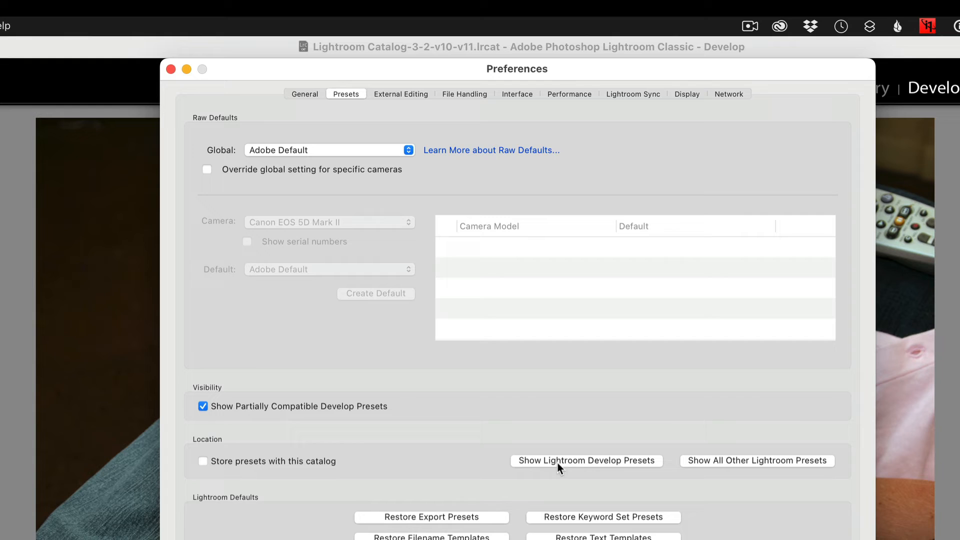
mouse_move(624, 463)
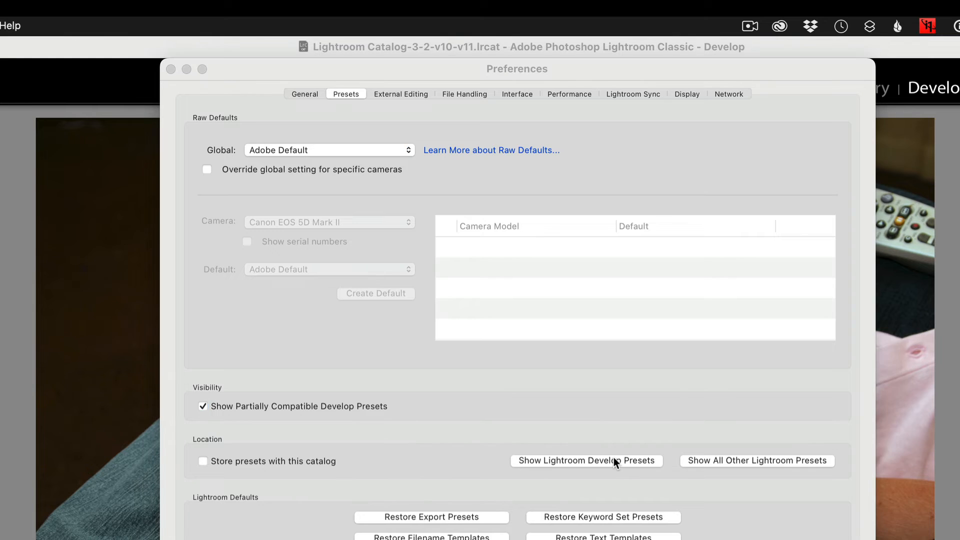
Step: Reveal the develop presets in Finder and collapse the CameraRaw Settings folder
click(585, 461)
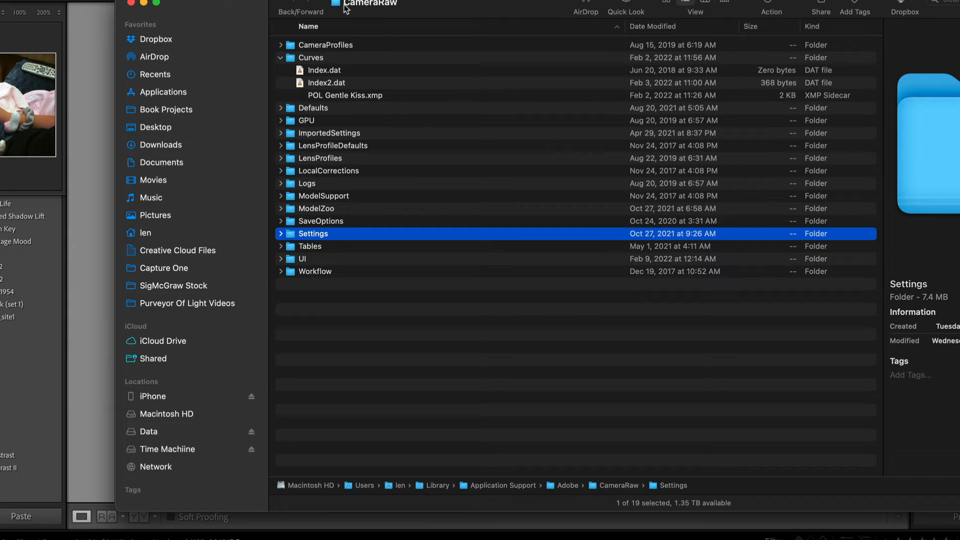
mouse_move(374, 10)
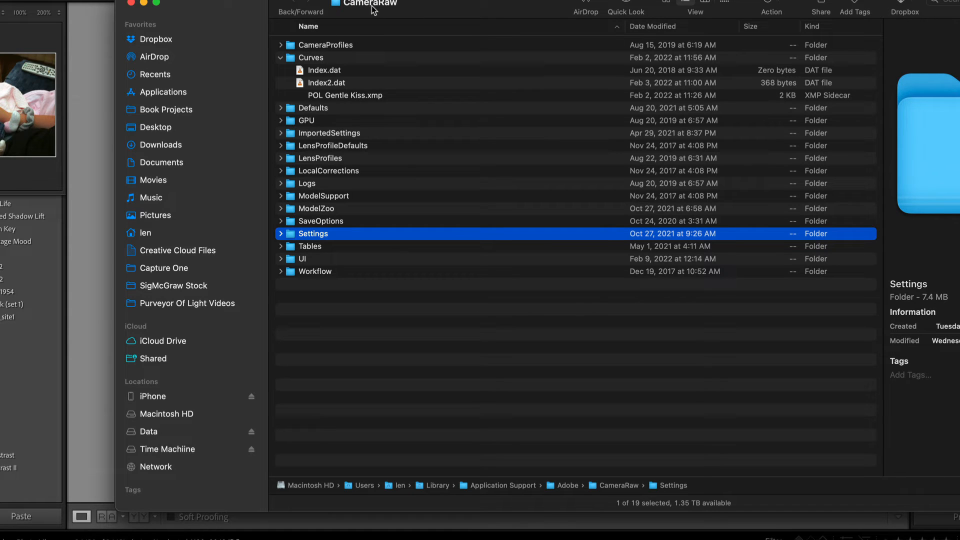
mouse_move(304, 237)
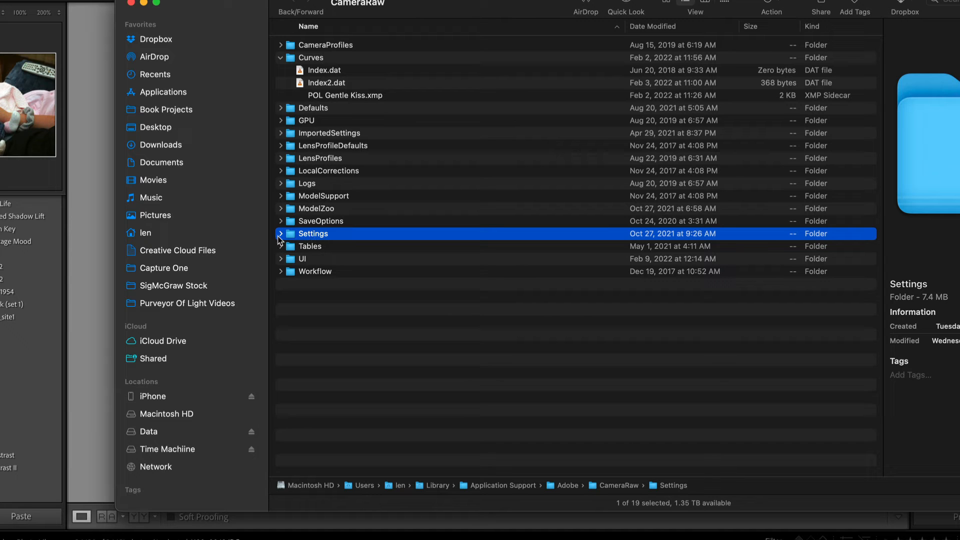
click(280, 234)
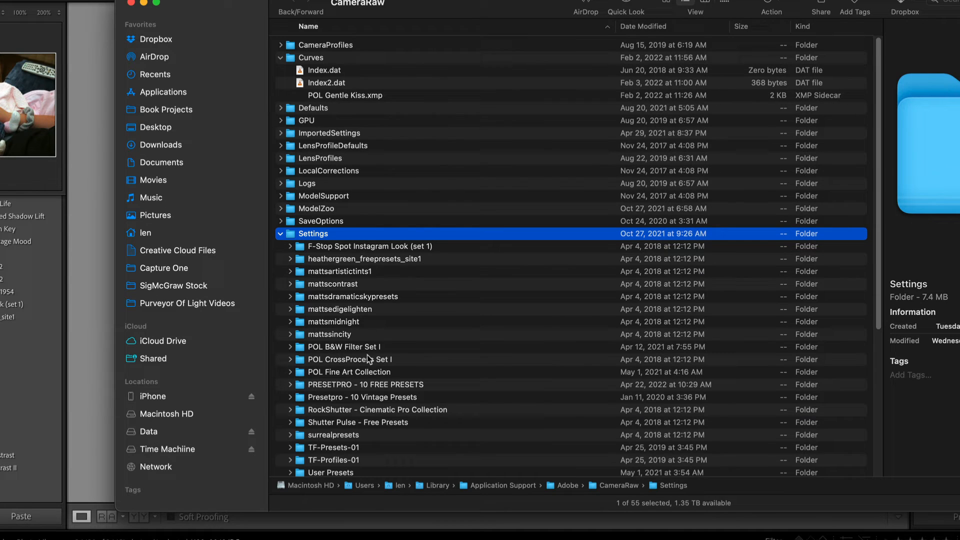
scroll(down, 3)
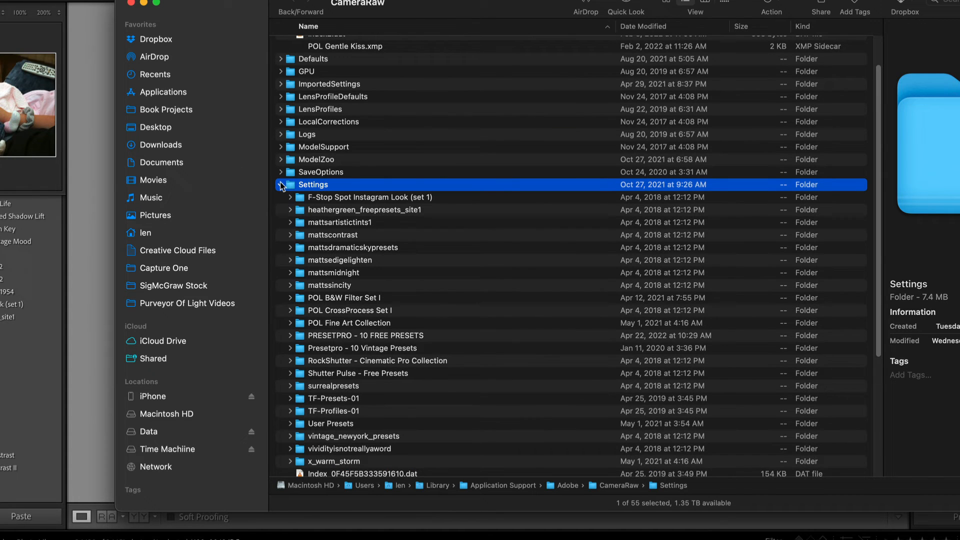
click(281, 185)
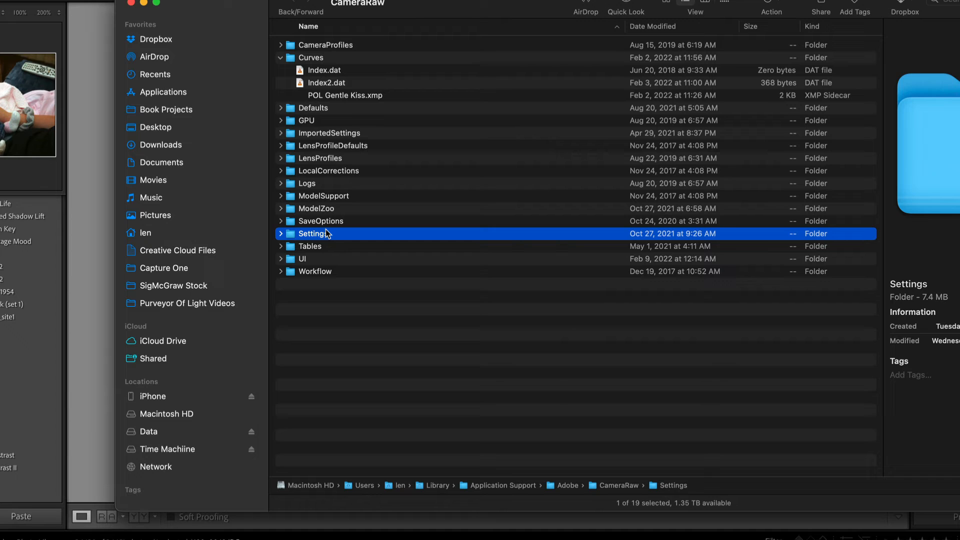
mouse_move(364, 421)
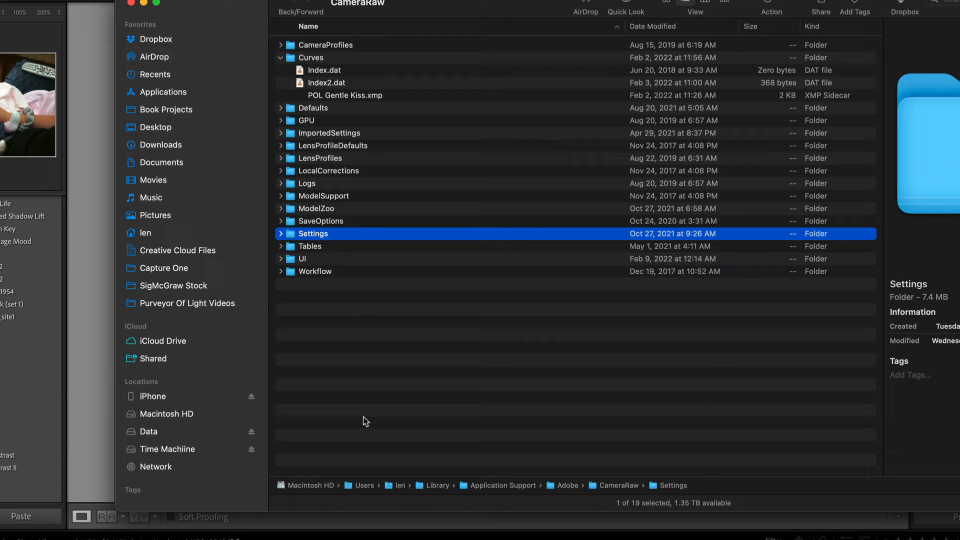
mouse_move(395, 394)
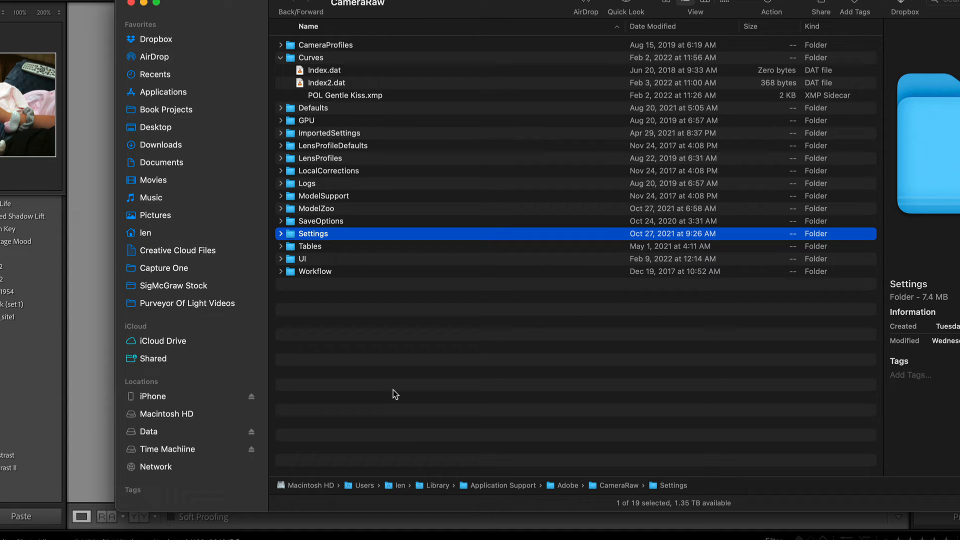
mouse_move(338, 502)
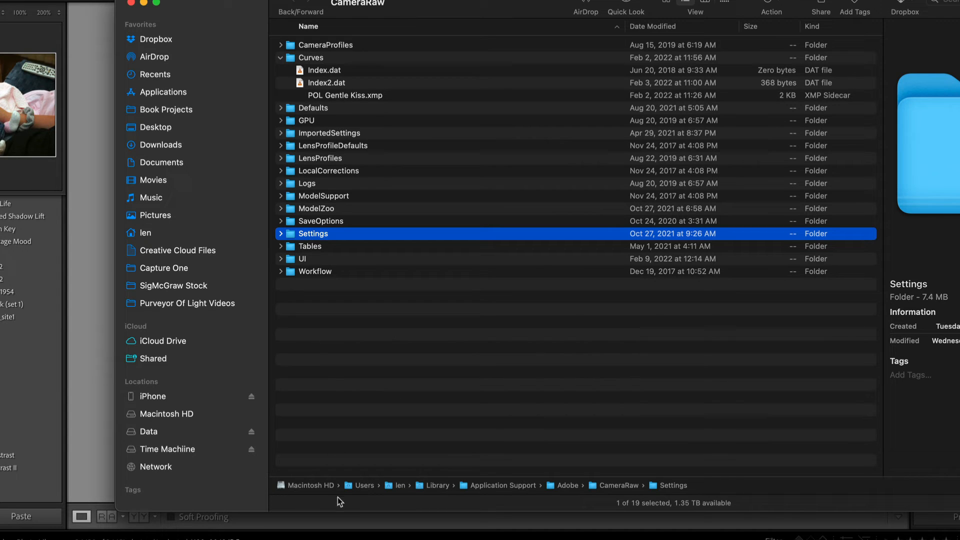
mouse_move(307, 494)
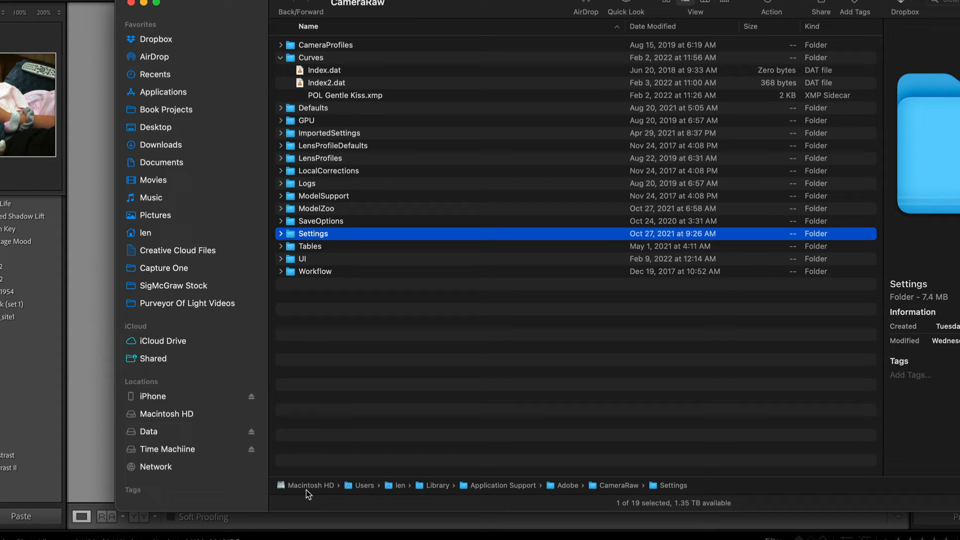
mouse_move(294, 490)
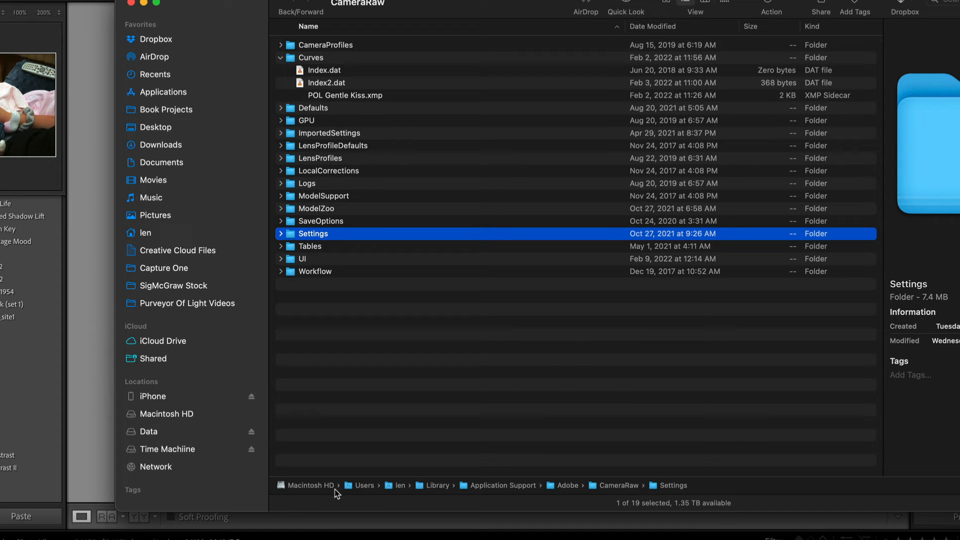
mouse_move(397, 496)
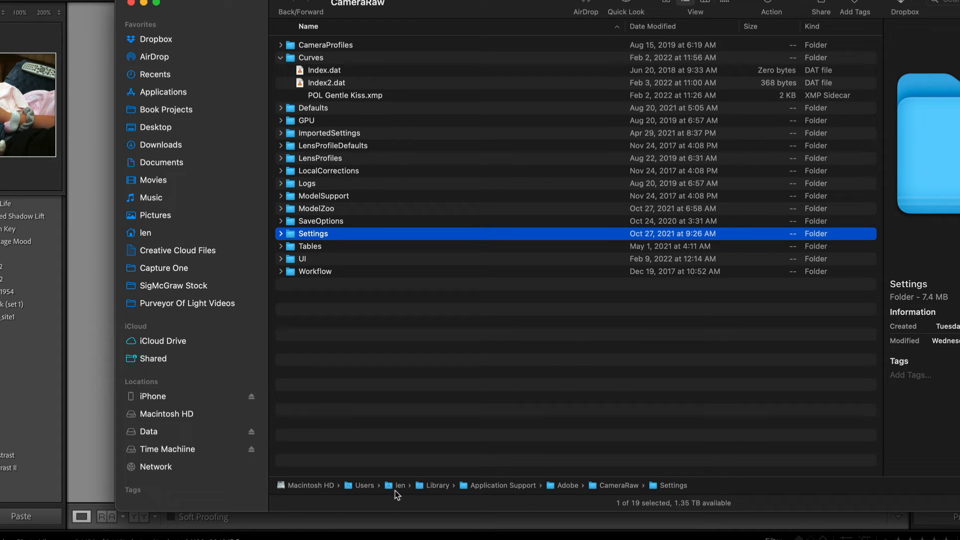
mouse_move(436, 494)
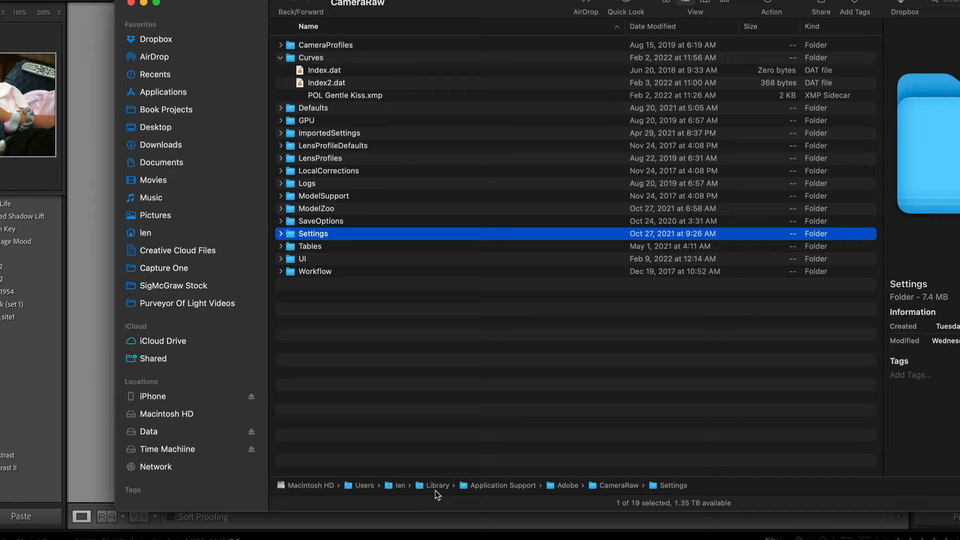
mouse_move(521, 490)
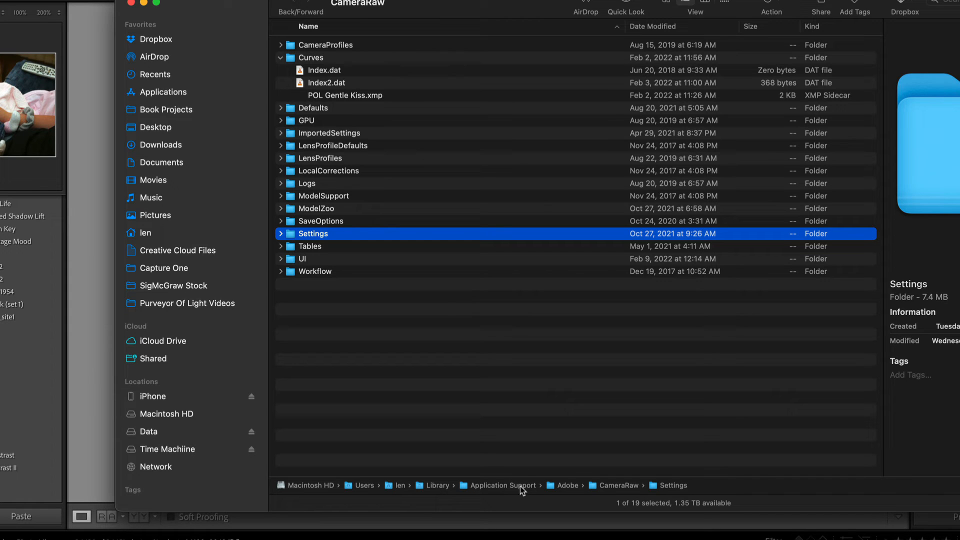
mouse_move(570, 489)
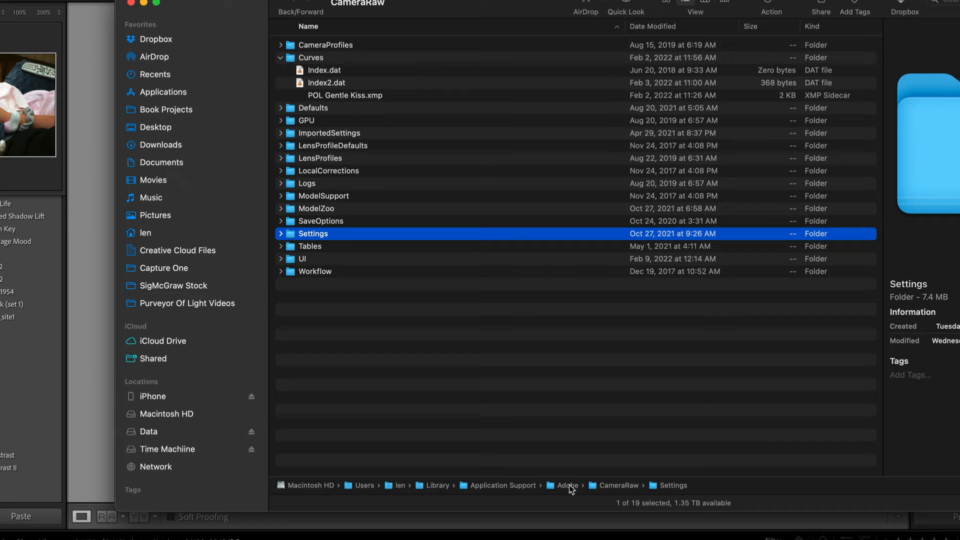
mouse_move(617, 489)
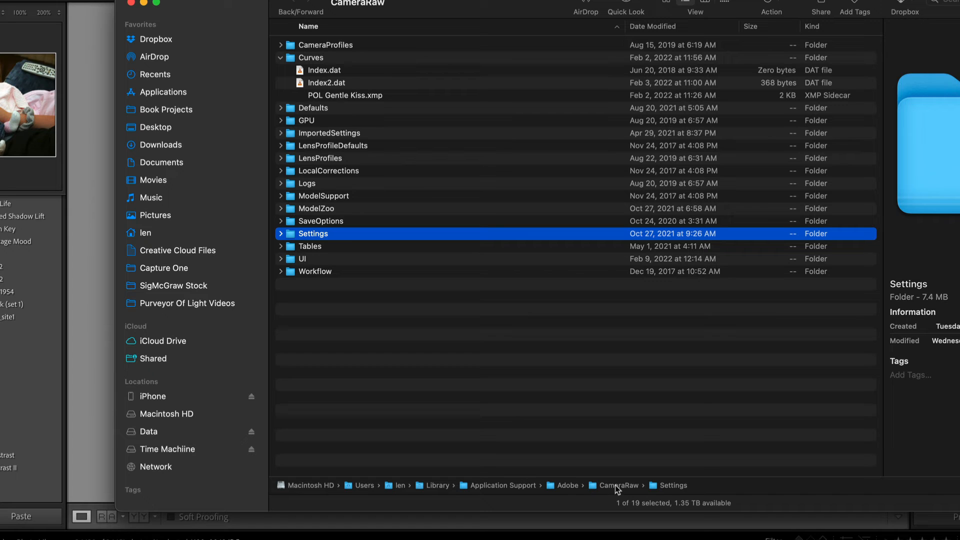
mouse_move(684, 497)
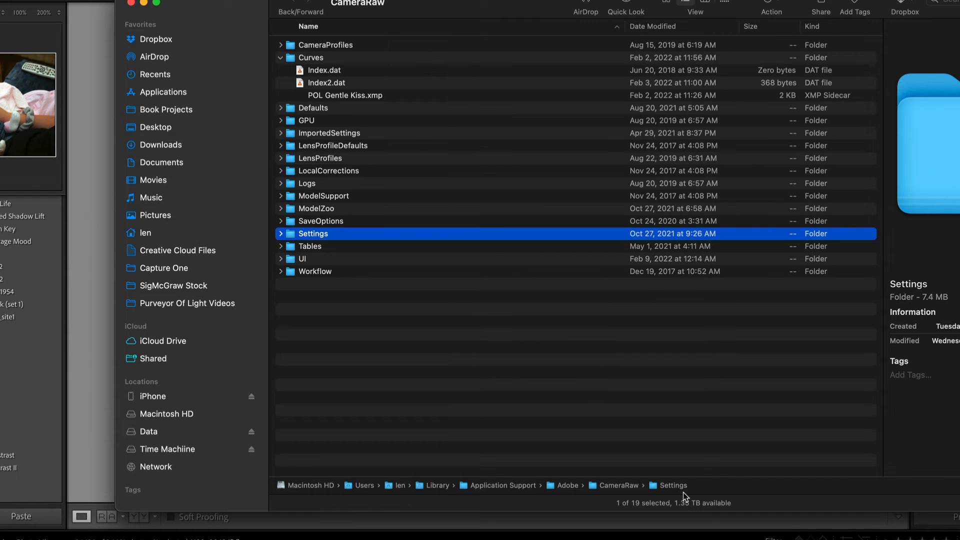
mouse_move(117, 8)
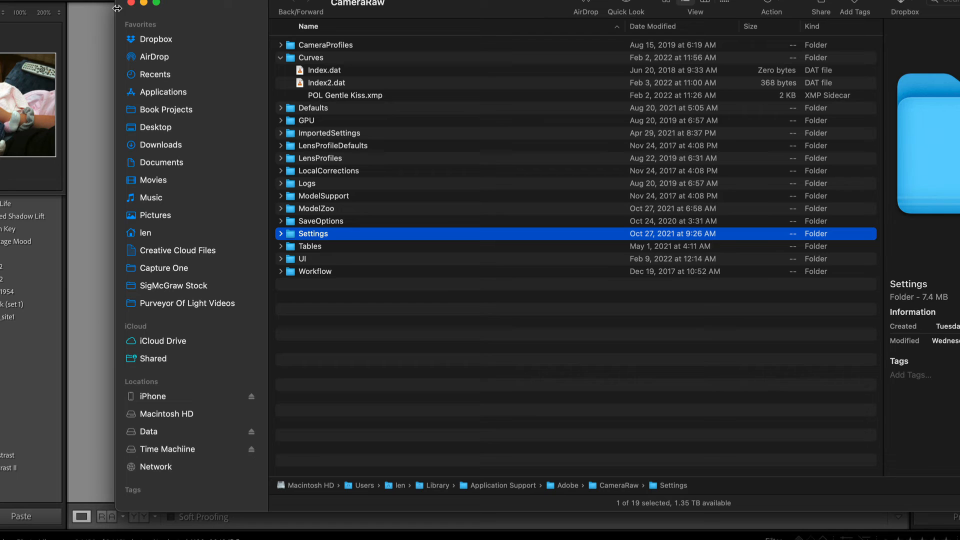
mouse_move(130, 5)
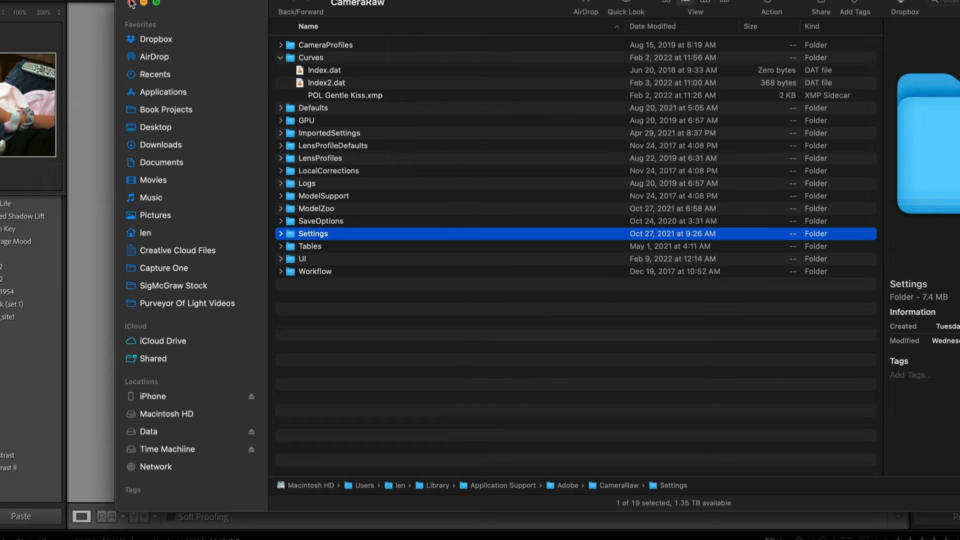
mouse_move(698, 494)
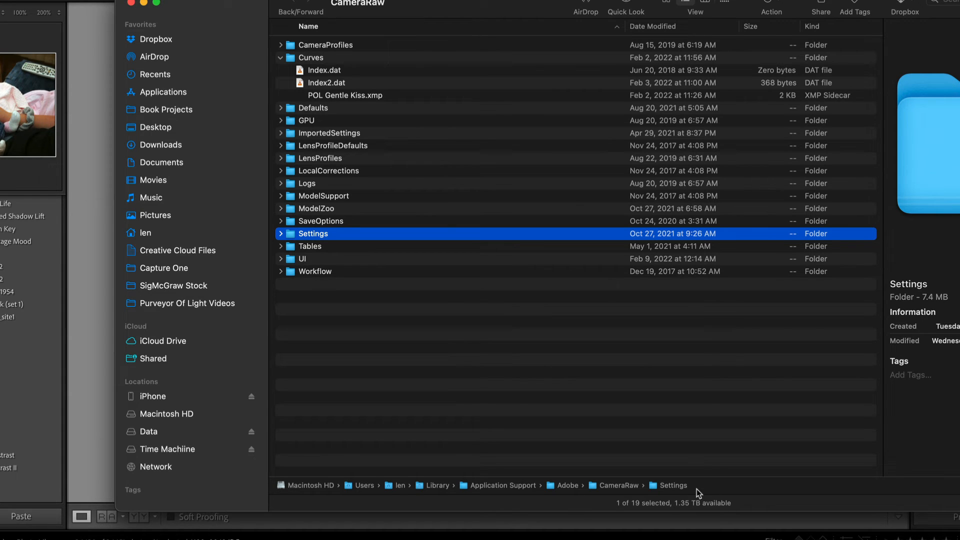
mouse_move(318, 480)
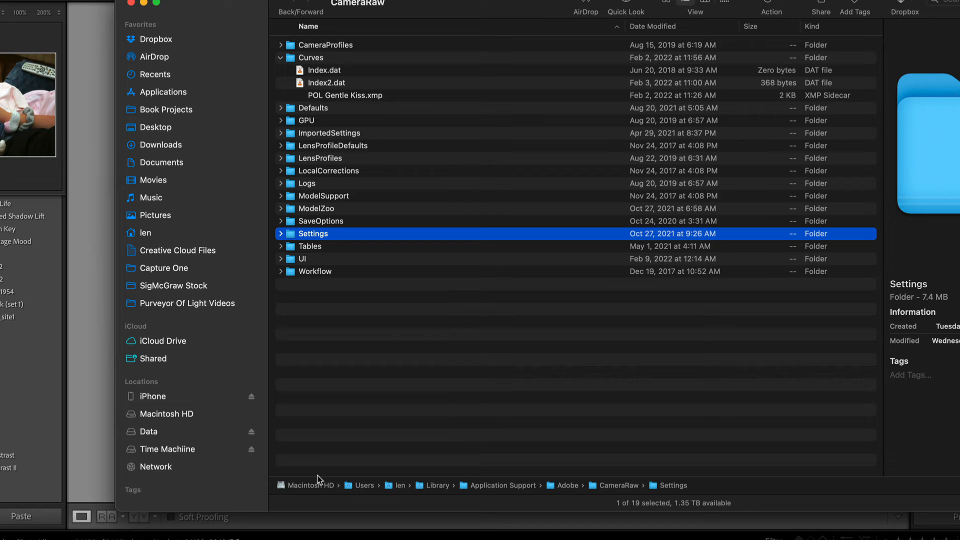
mouse_move(167, 57)
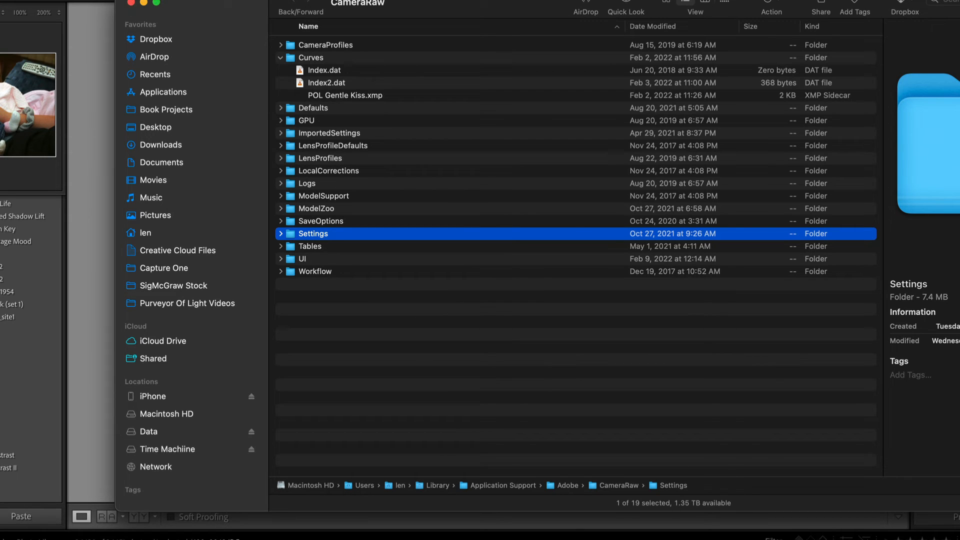
mouse_move(464, 438)
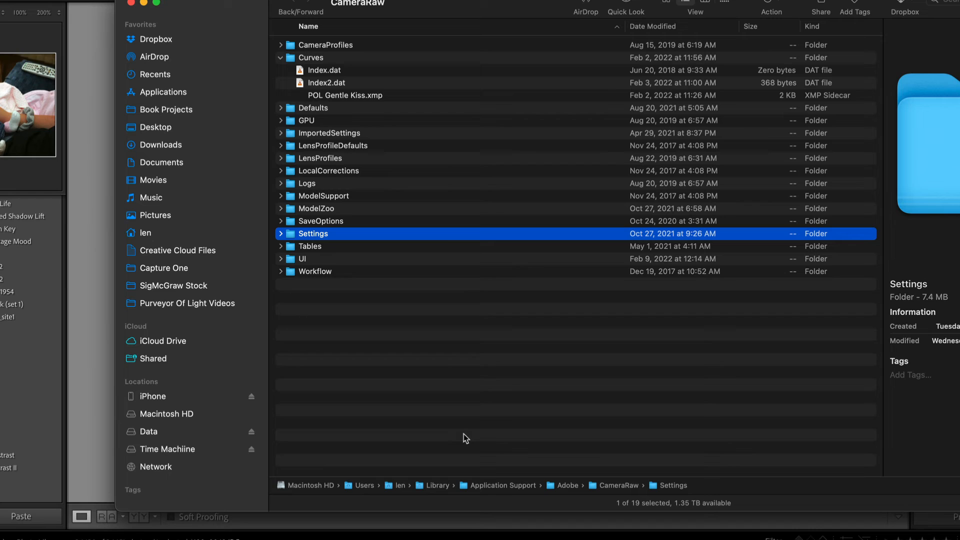
mouse_move(485, 488)
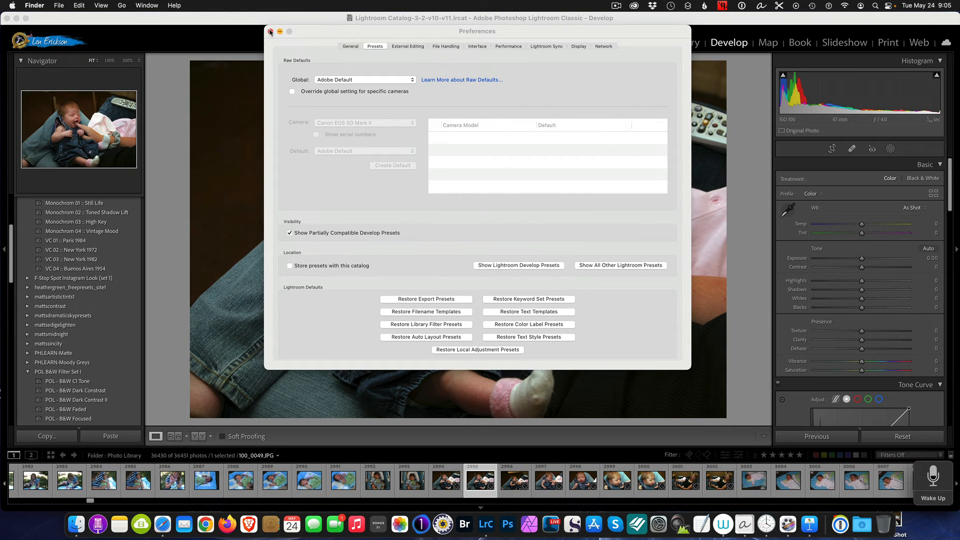
Step: Close the Preferences window to return to the baby photo in Develop
click(270, 31)
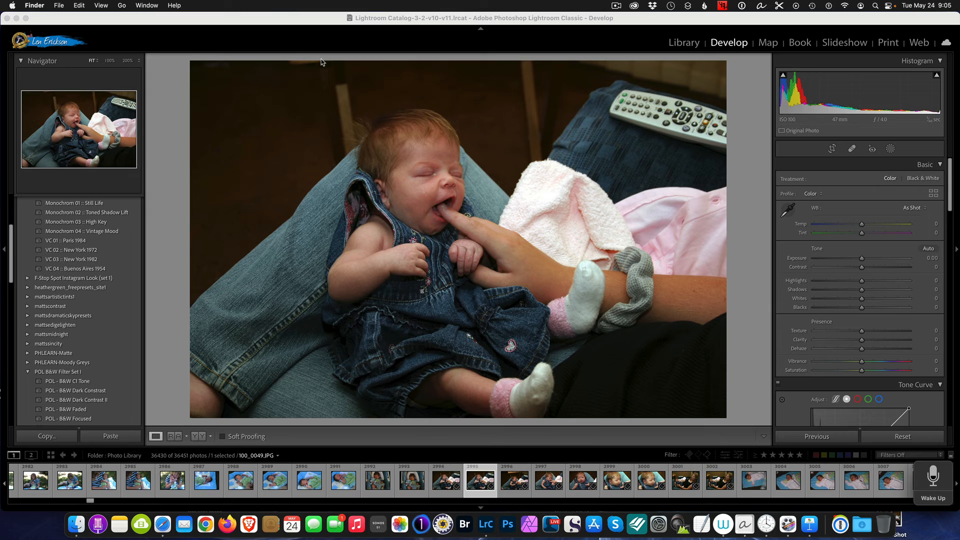
mouse_move(479, 63)
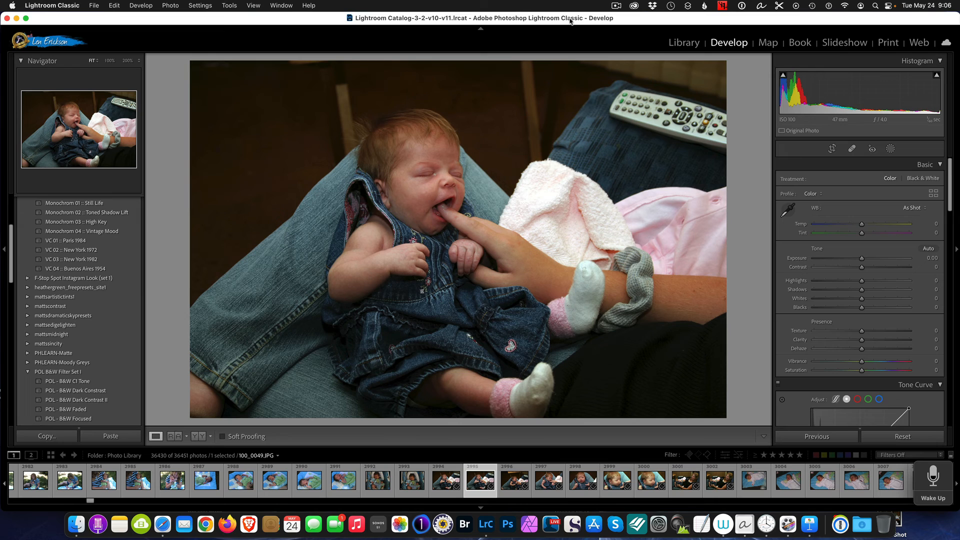
mouse_move(482, 63)
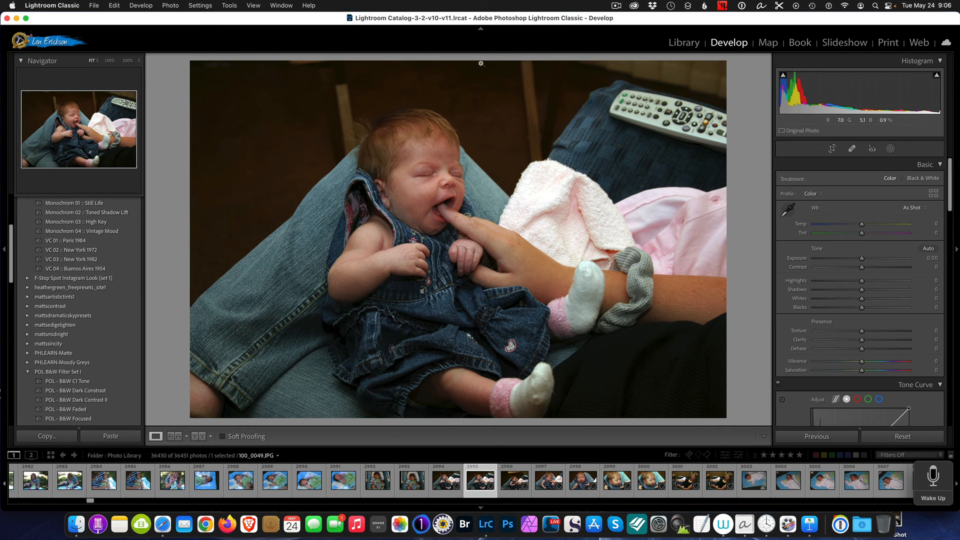
mouse_move(480, 108)
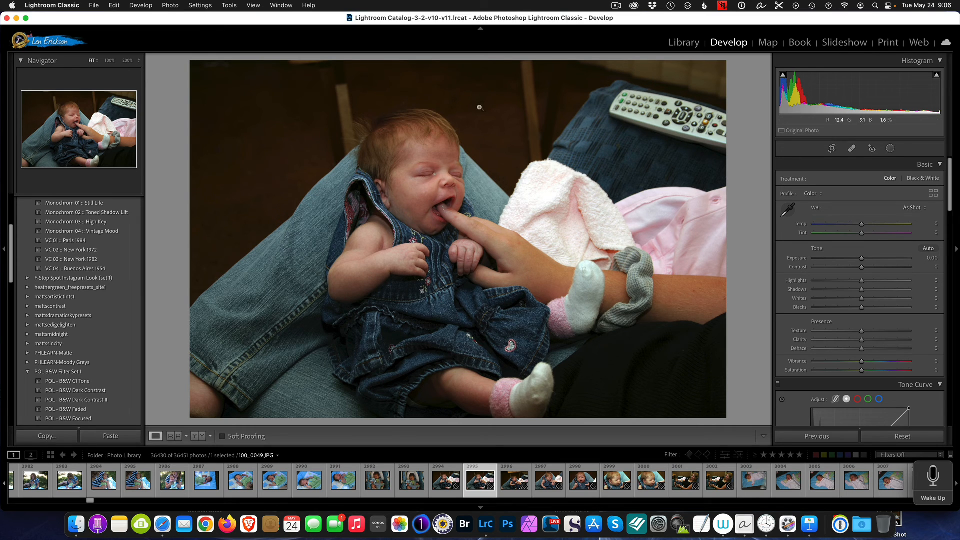
mouse_move(491, 110)
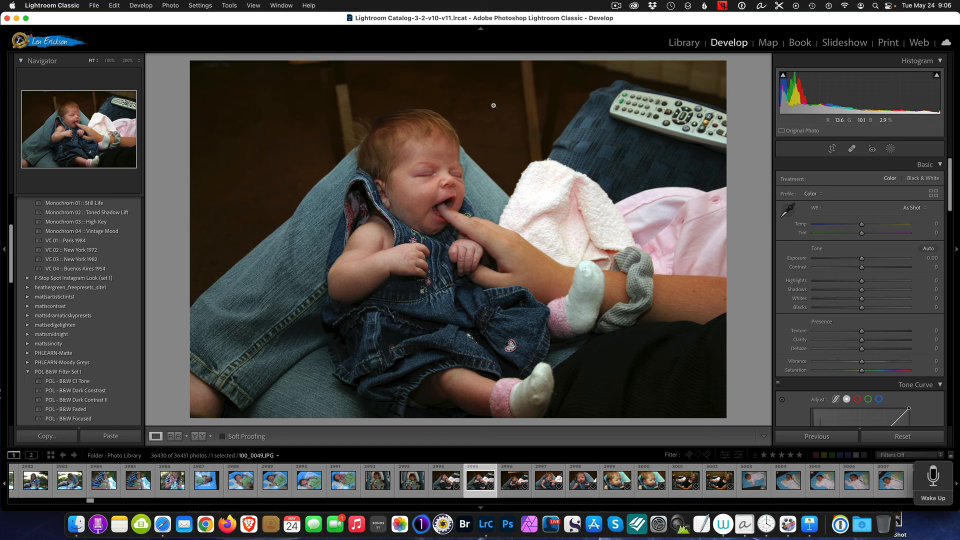
mouse_move(488, 92)
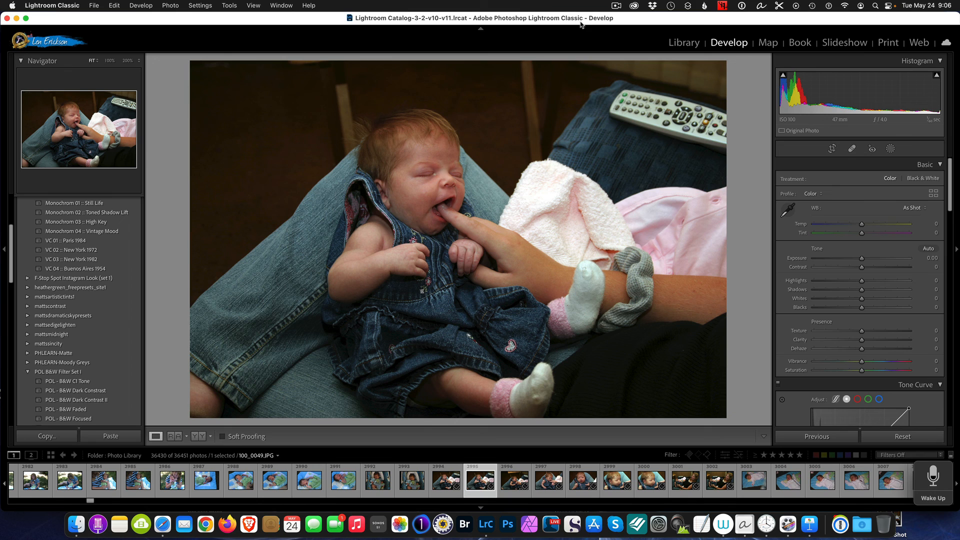
mouse_move(703, 25)
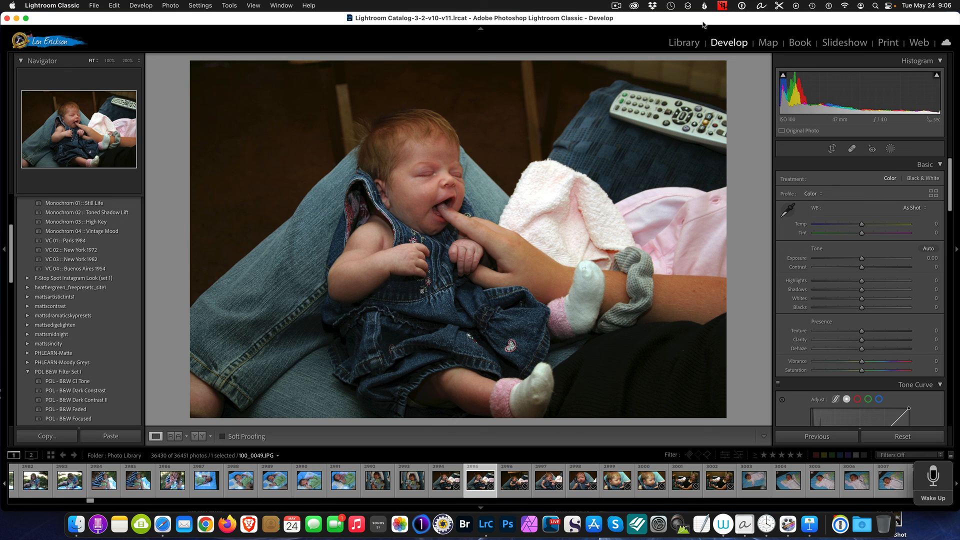